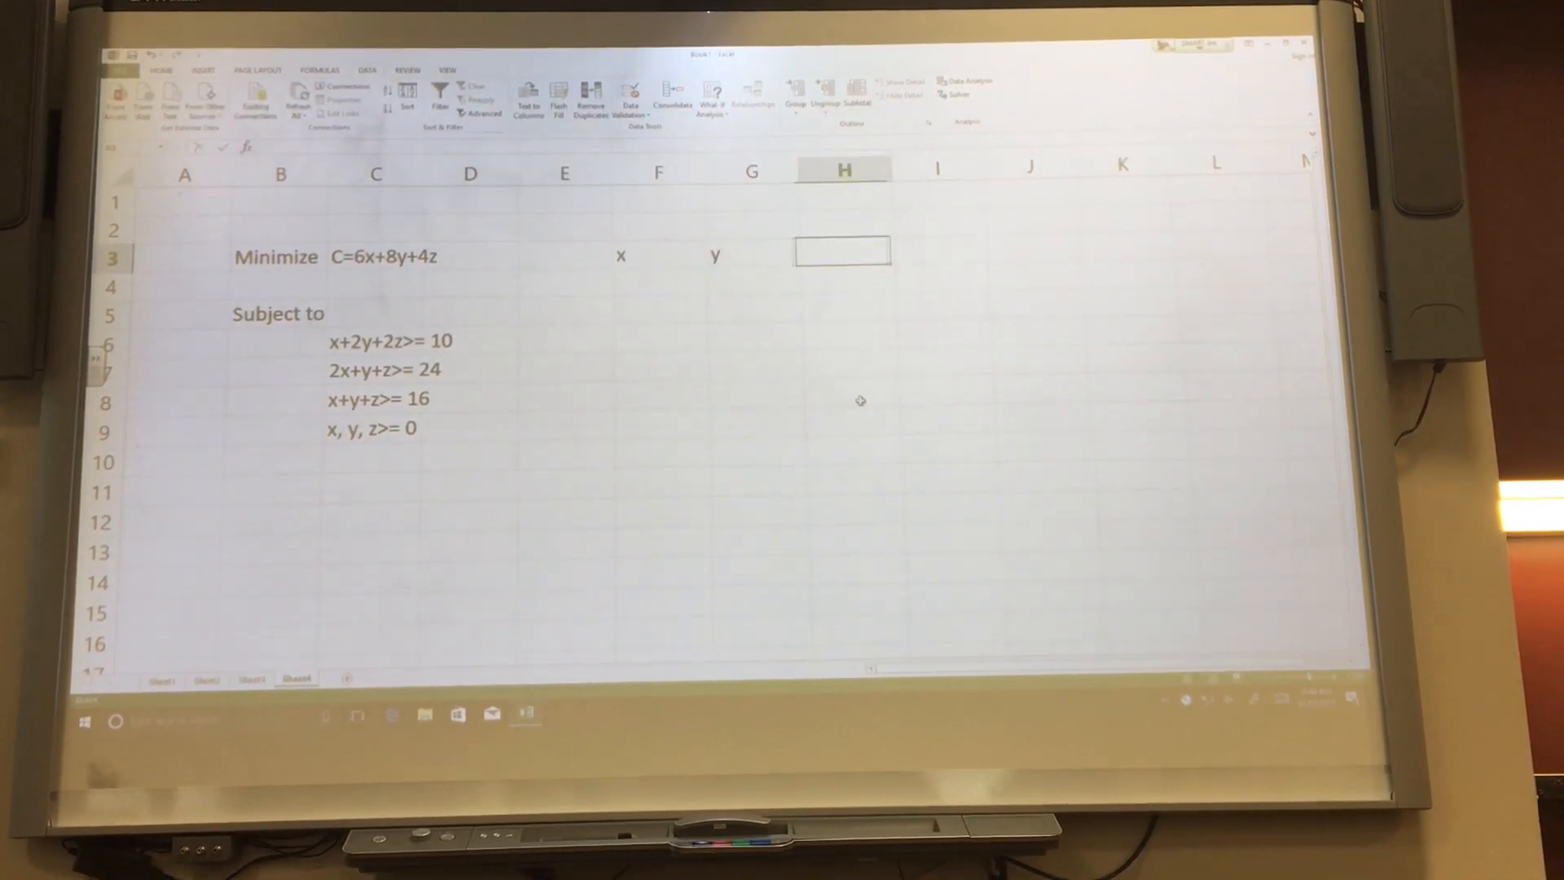
Label the third variable column 'z' in H3 beside x and y
type("z")
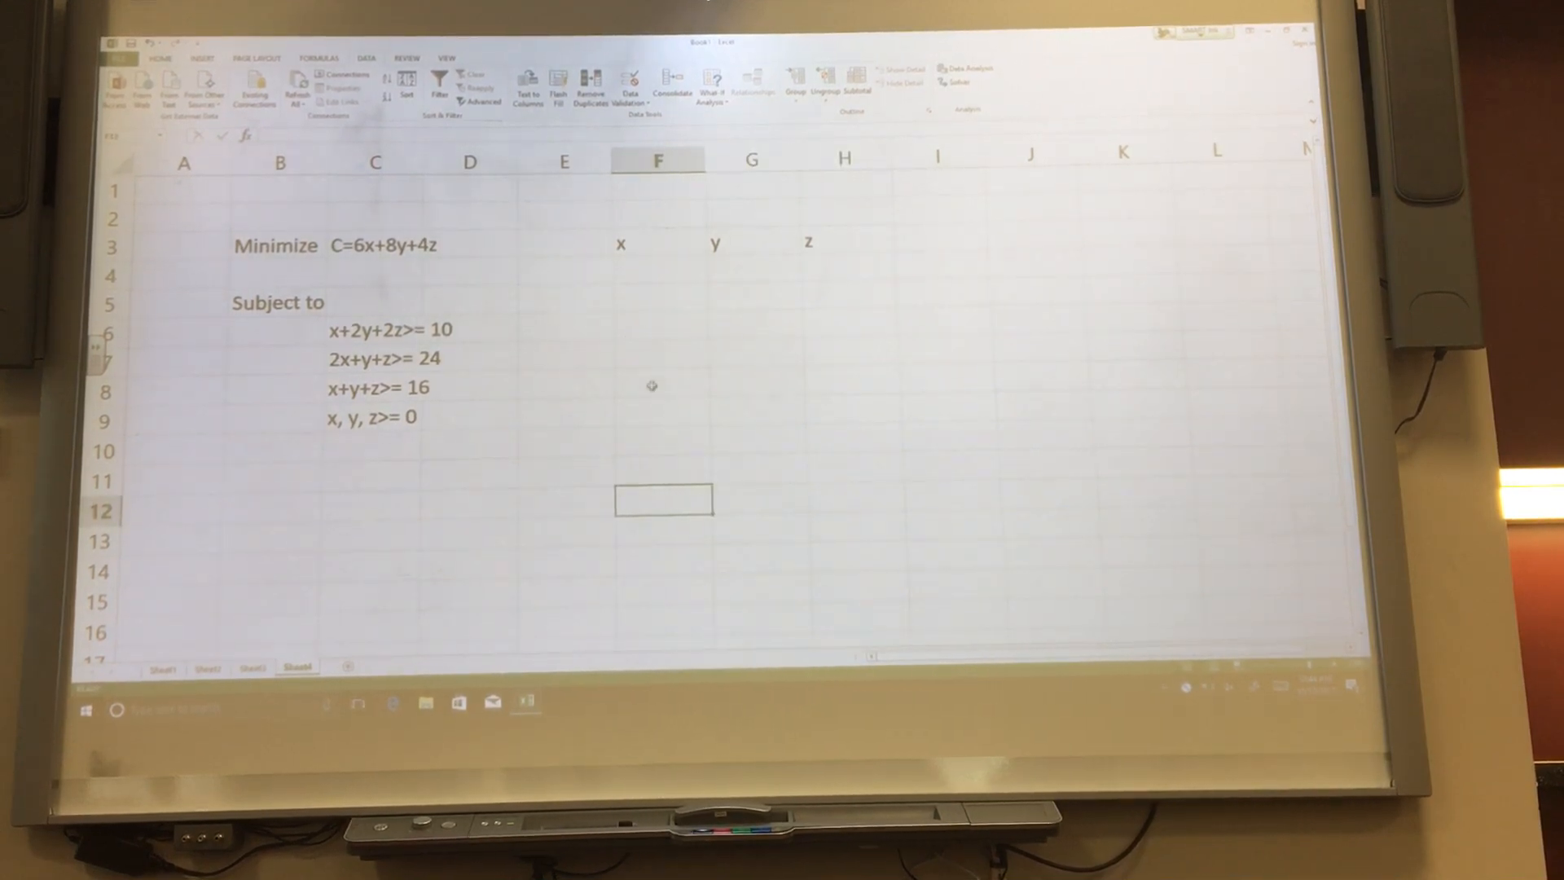
Label F8 'Minimize' and enter =6*F4+8*G4+4*H4 in G8
type("M")
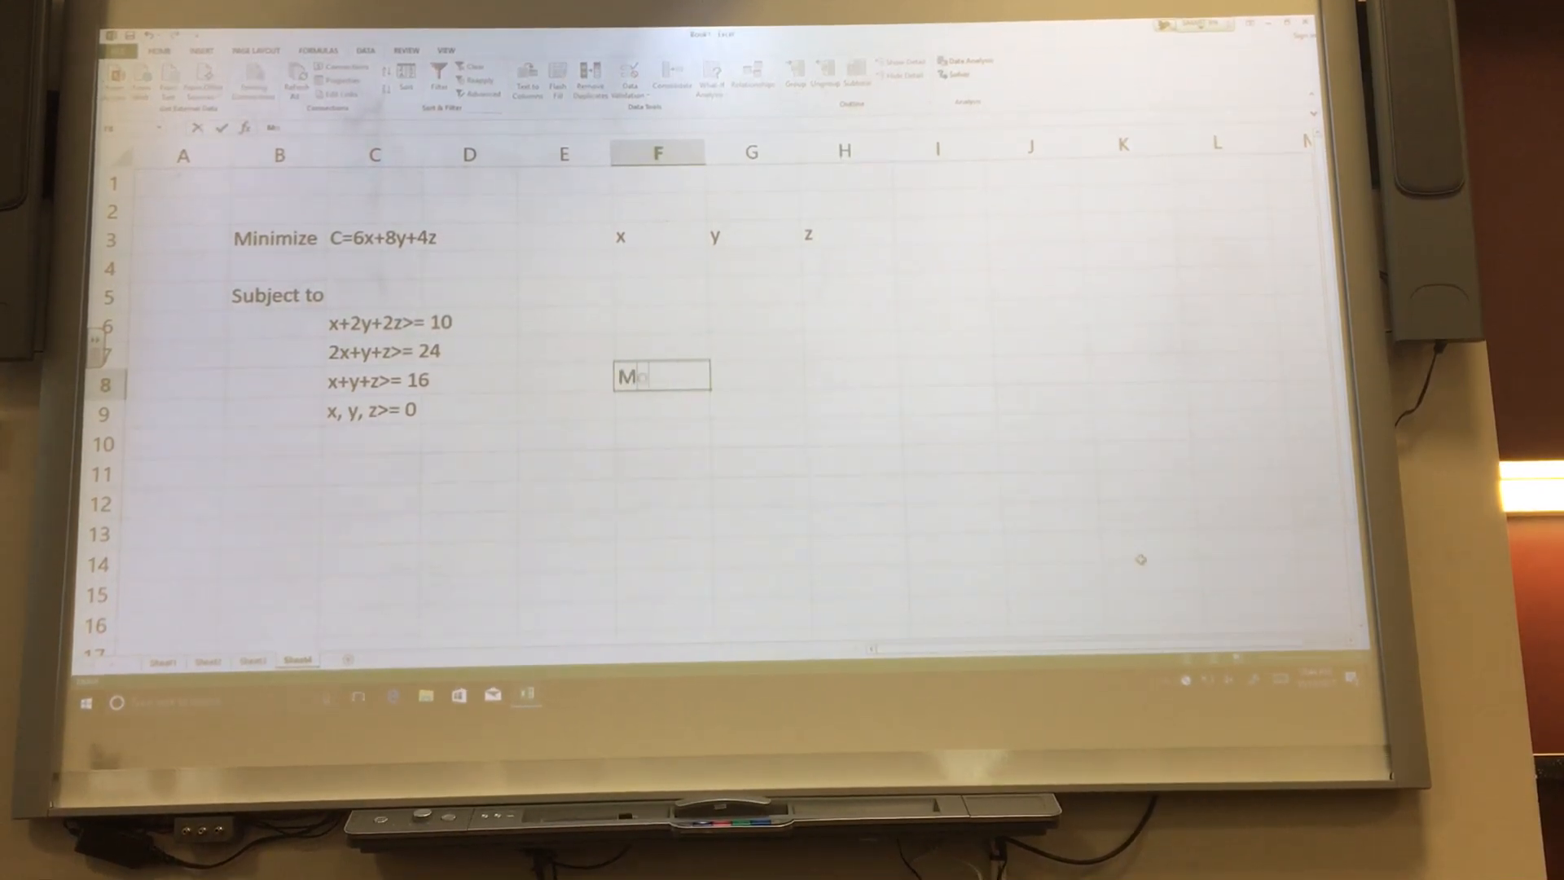
type("Minimize")
left_click(754, 376)
type("=6*F4")
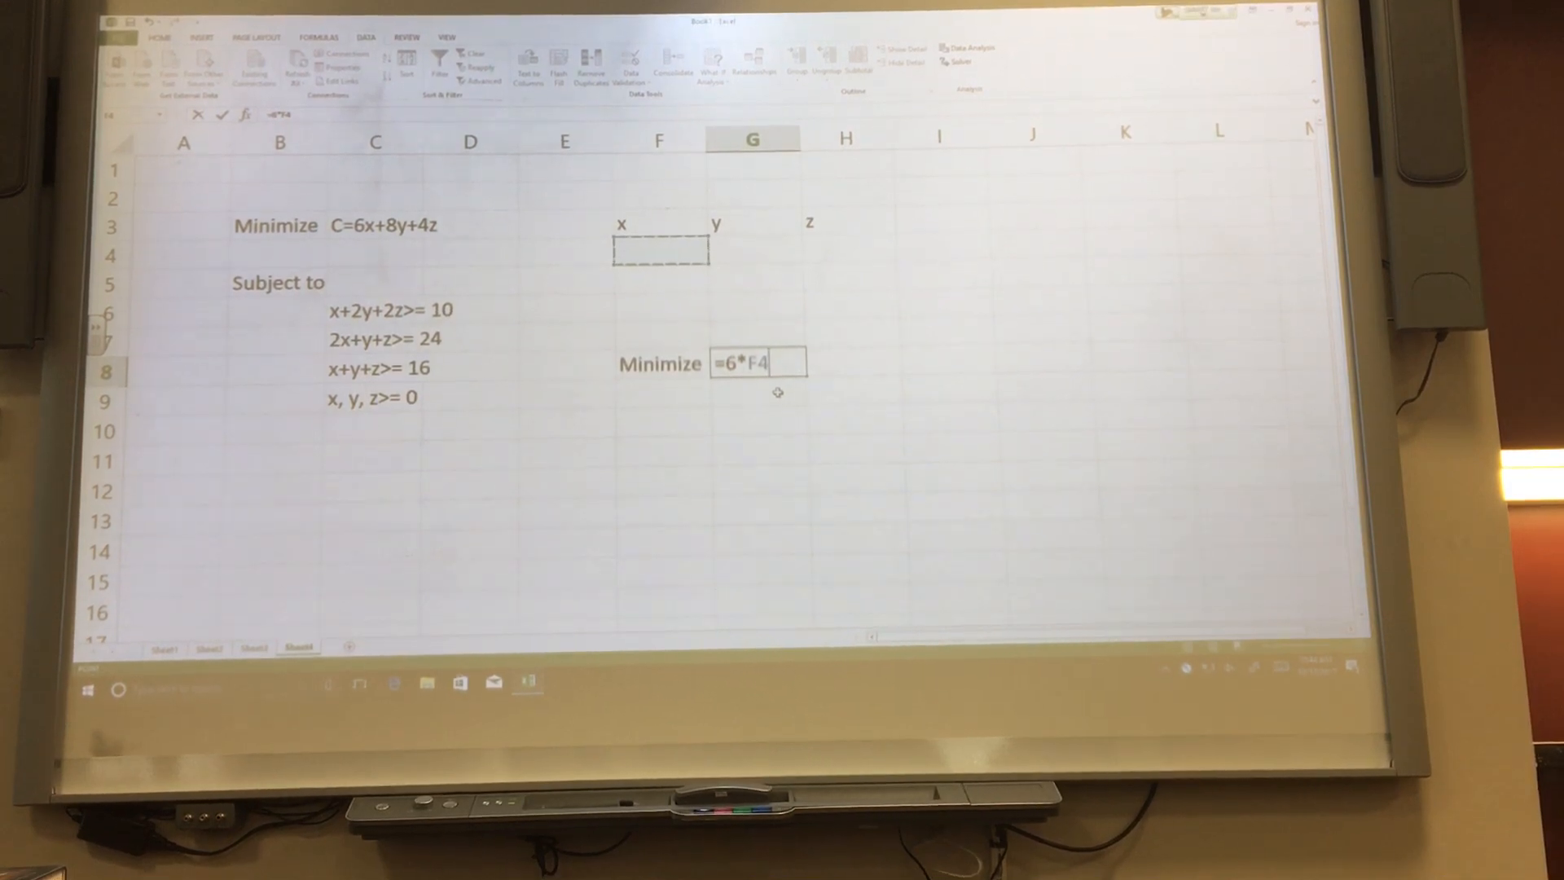
type("+")
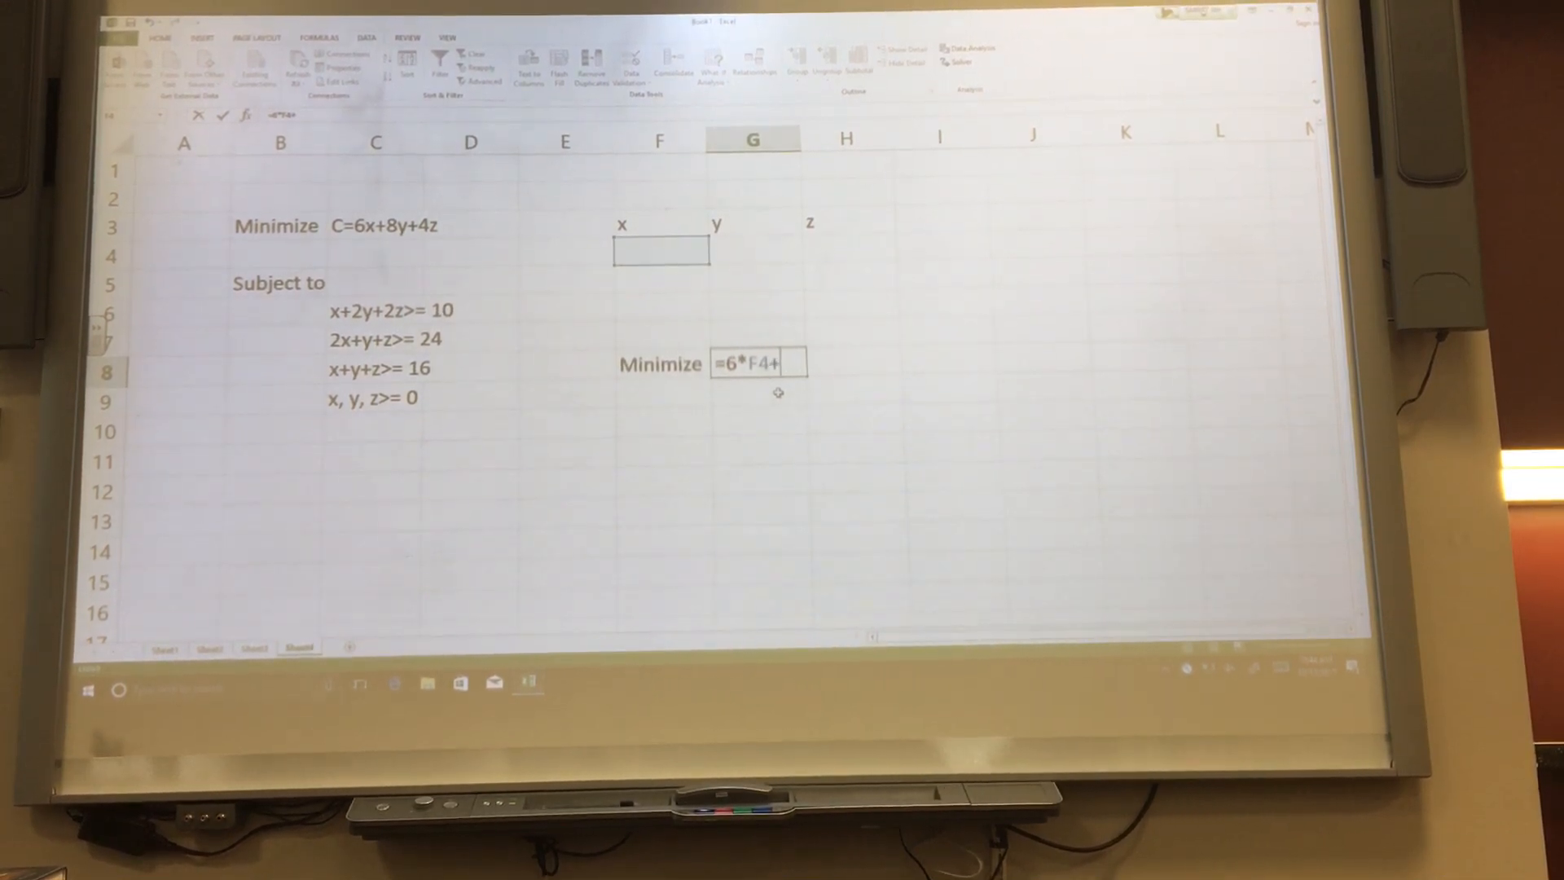
type("8*")
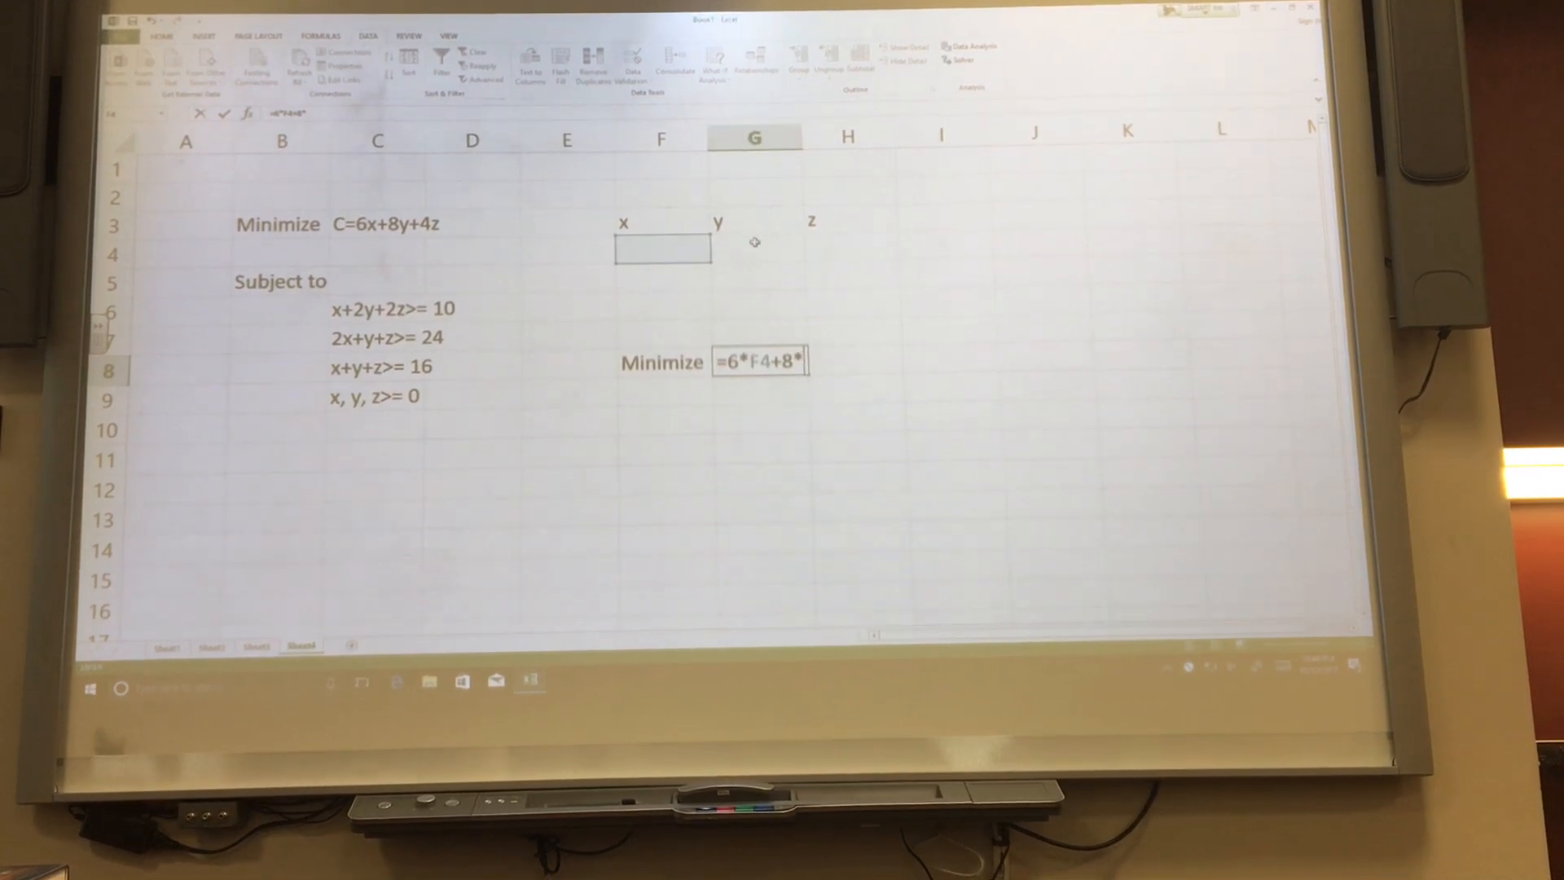
left_click(753, 248)
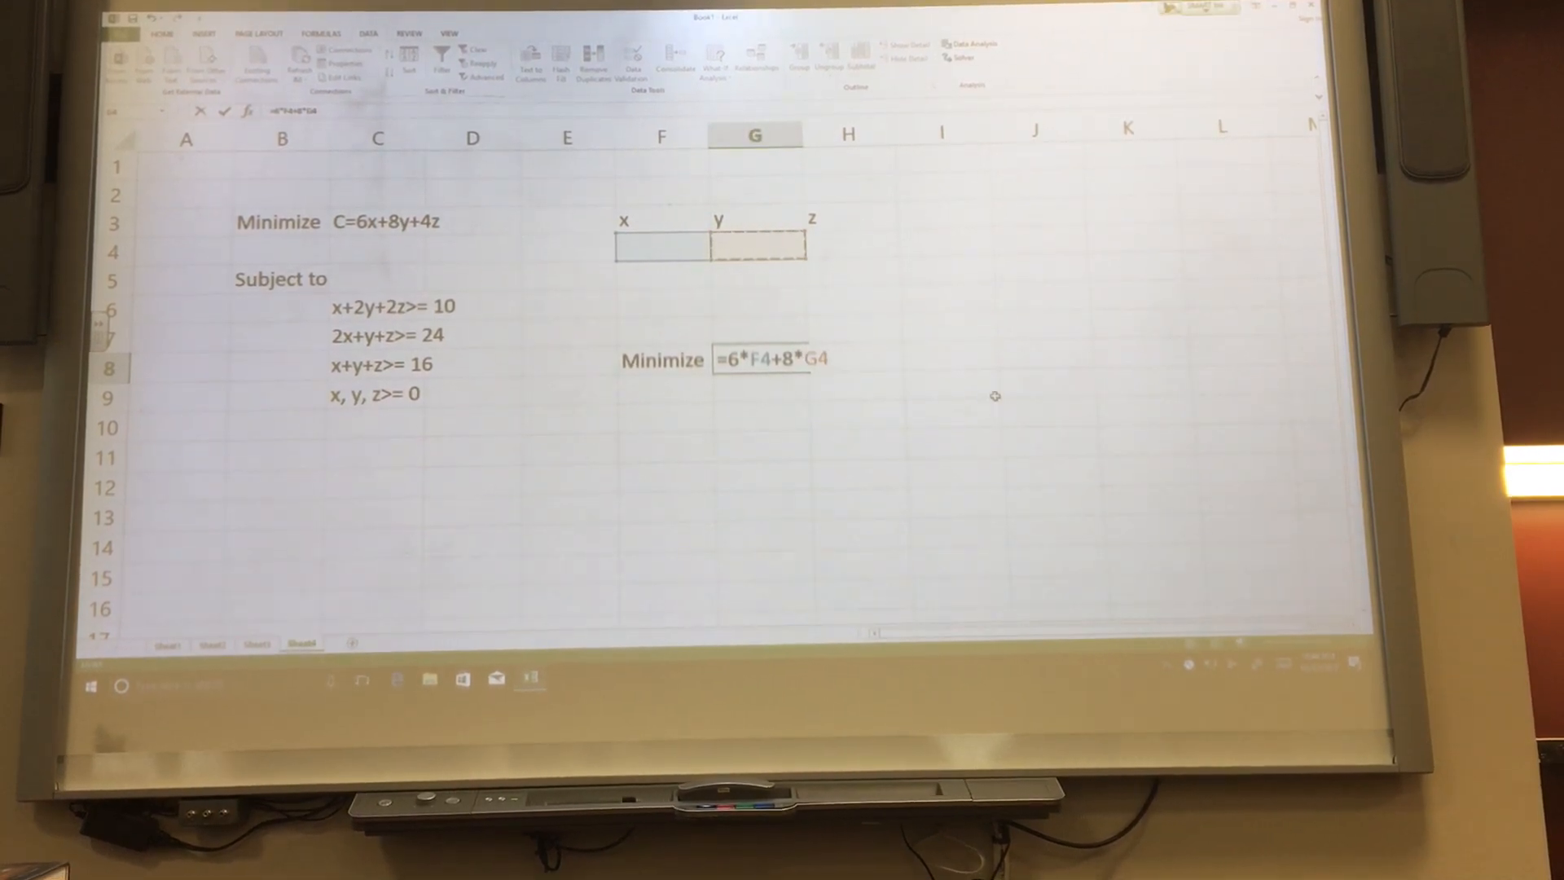
type("+4*")
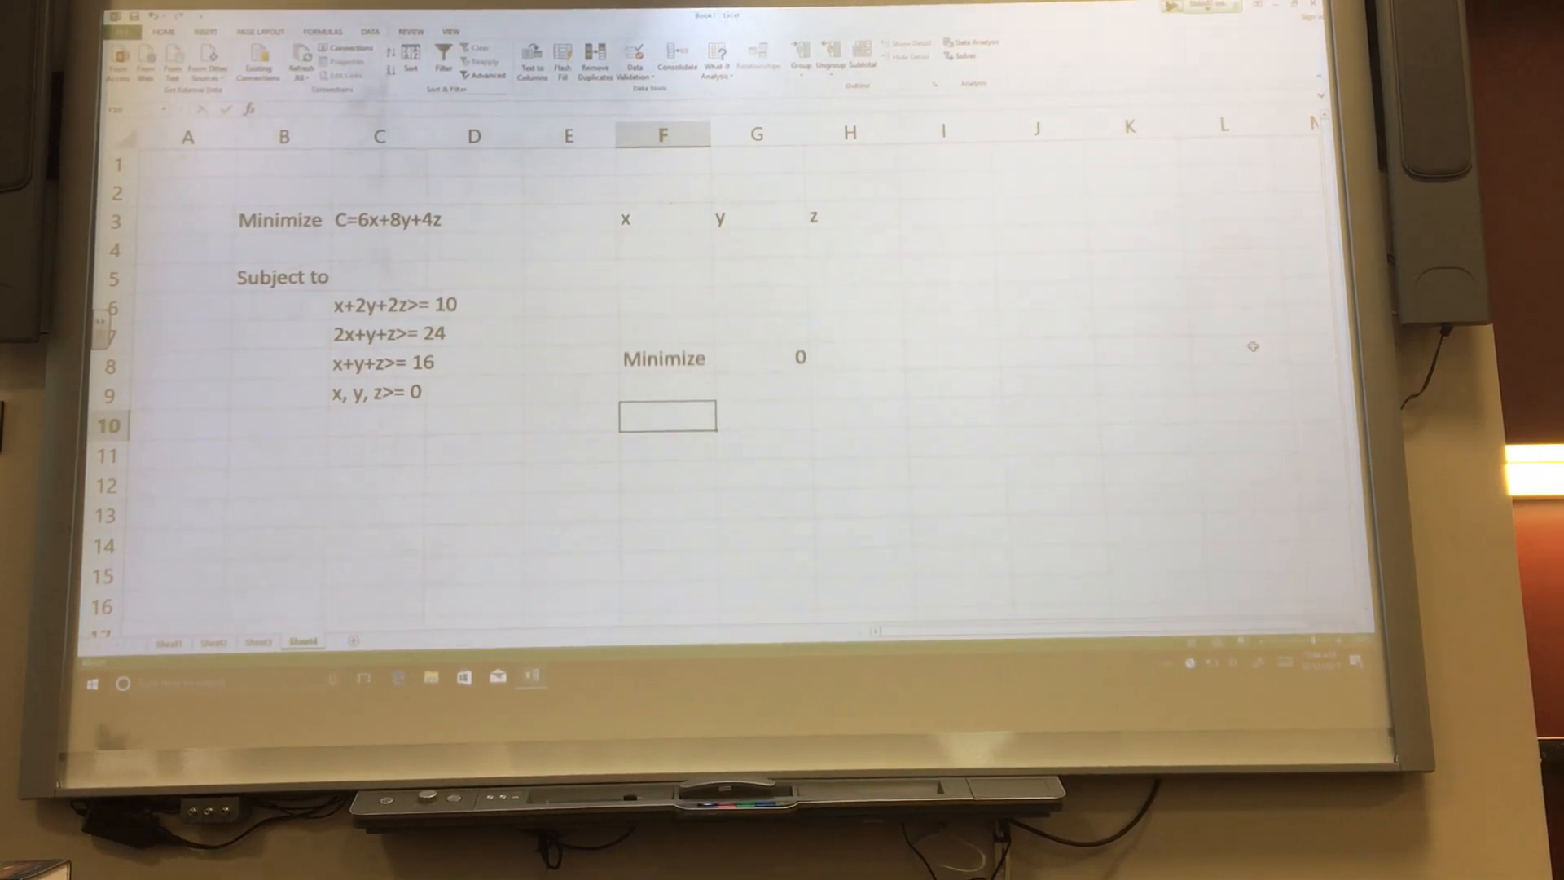
Add a 'Constraints' heading and the first row =F4+2*G4+2*H4 >= 10
type("Constraints")
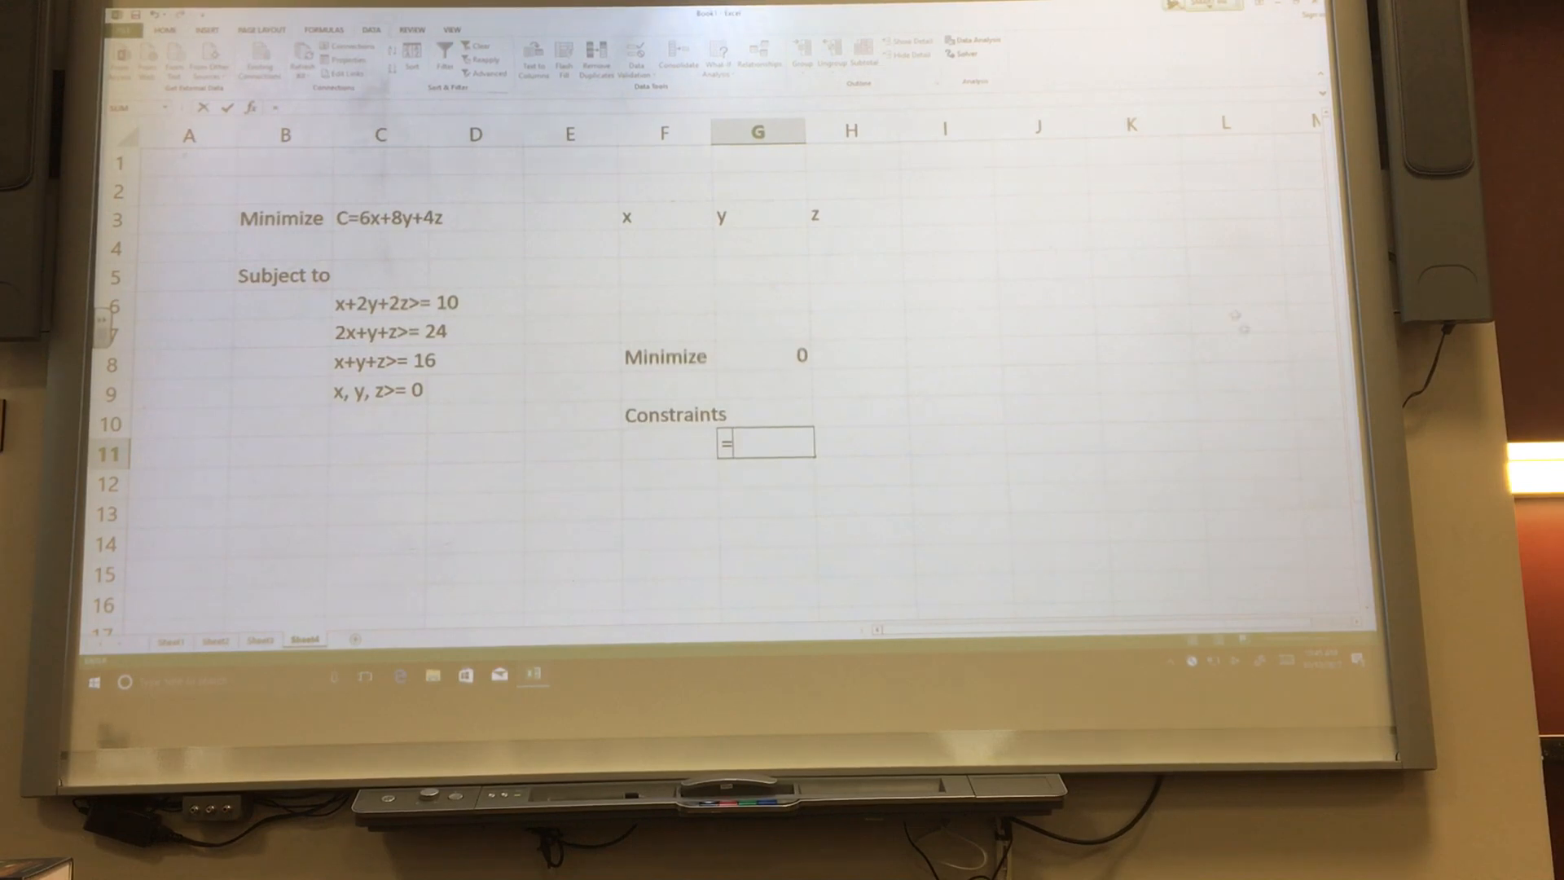
type("=F4+2*G4")
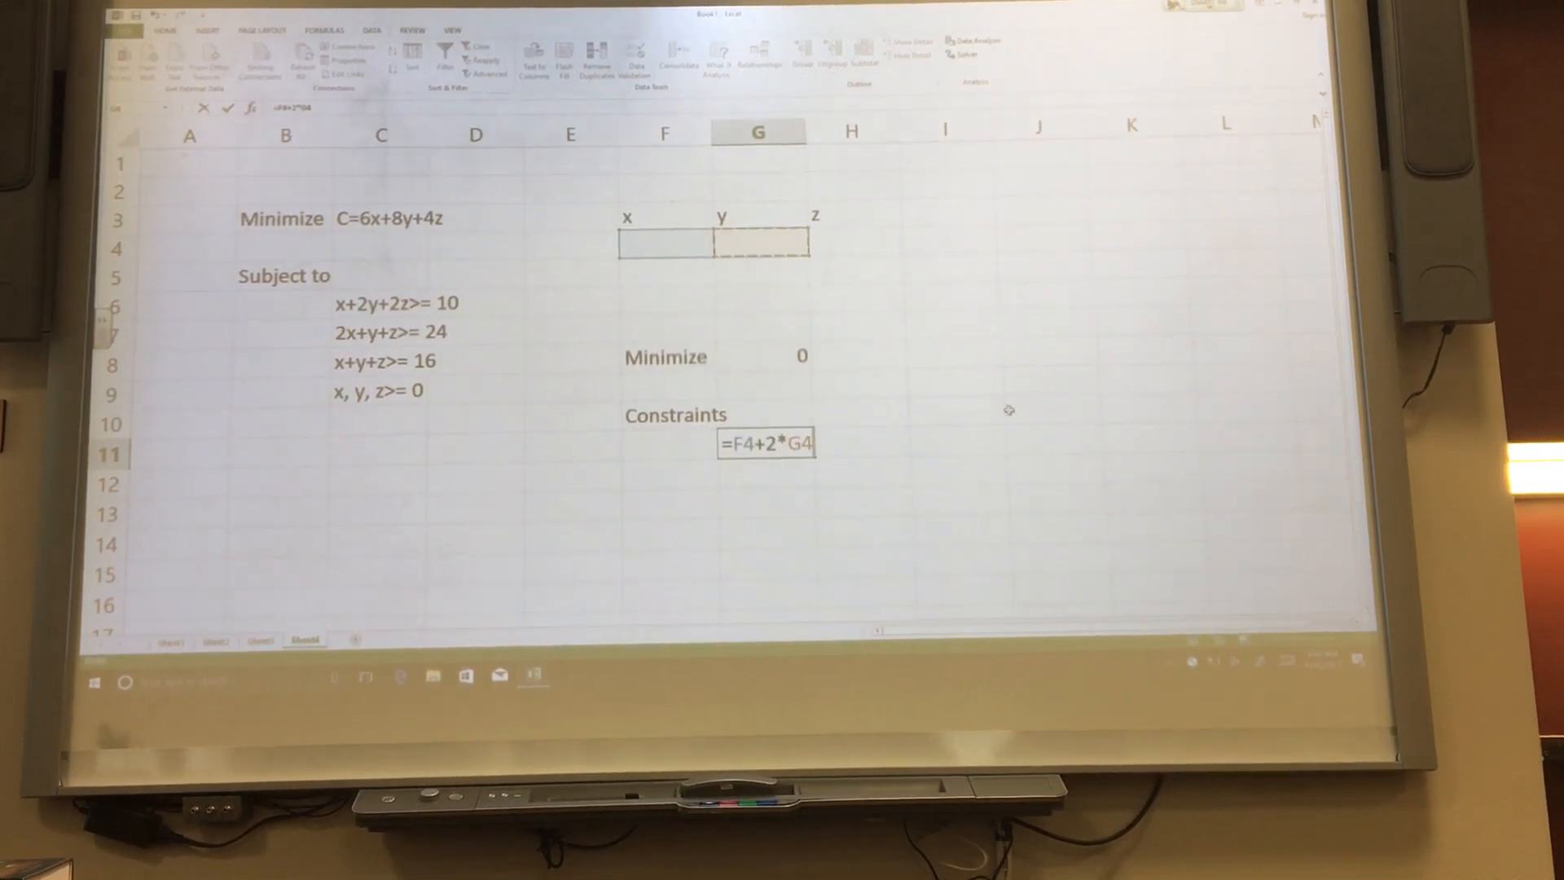
type("+")
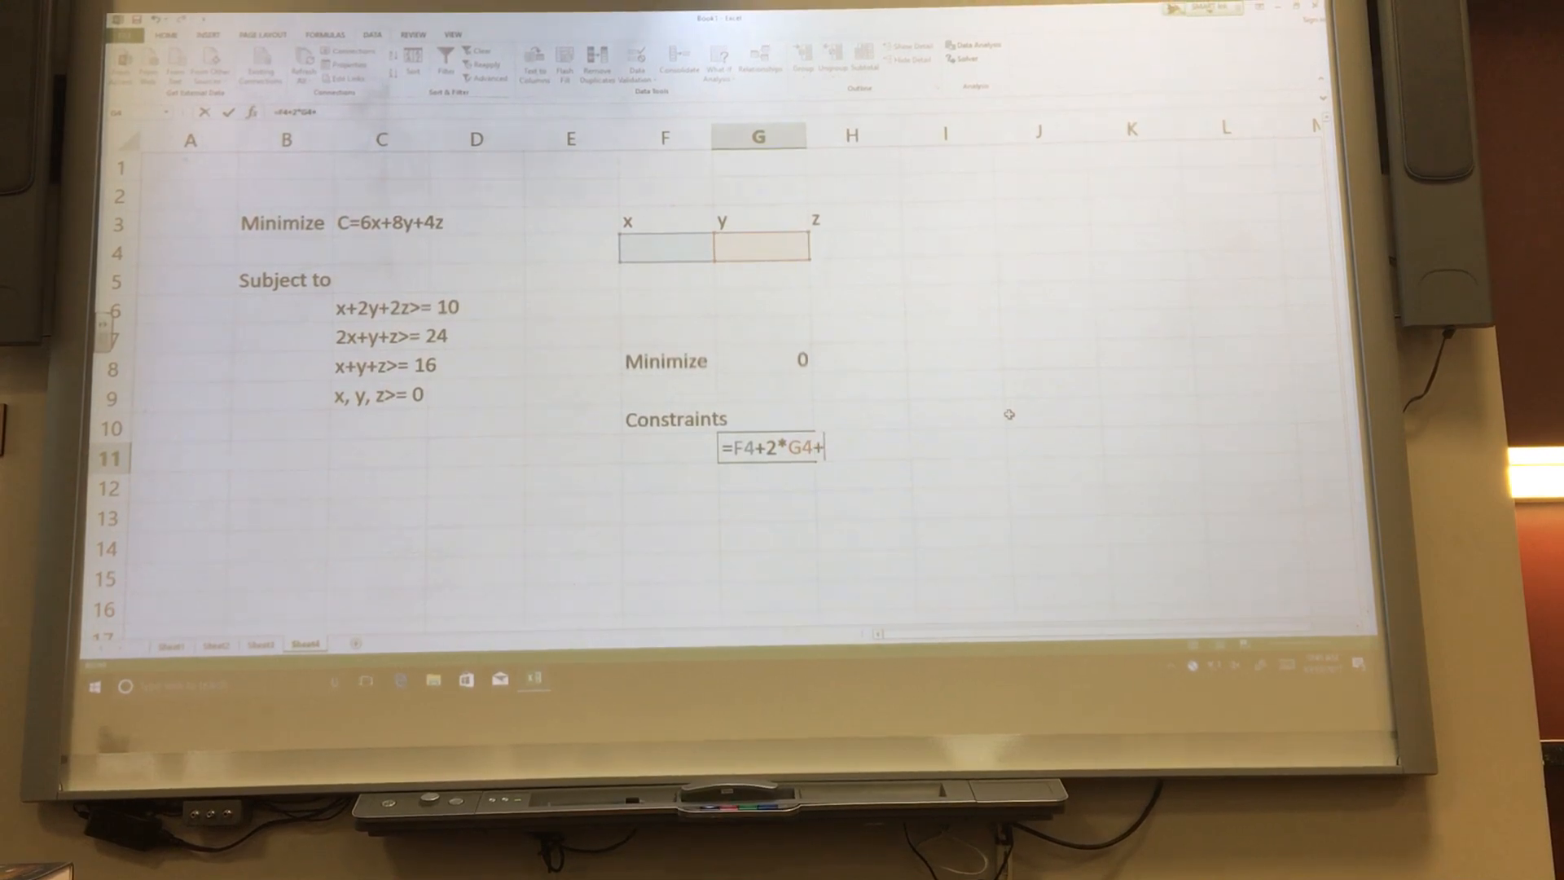
type("2*")
left_click(852, 447)
type(">=")
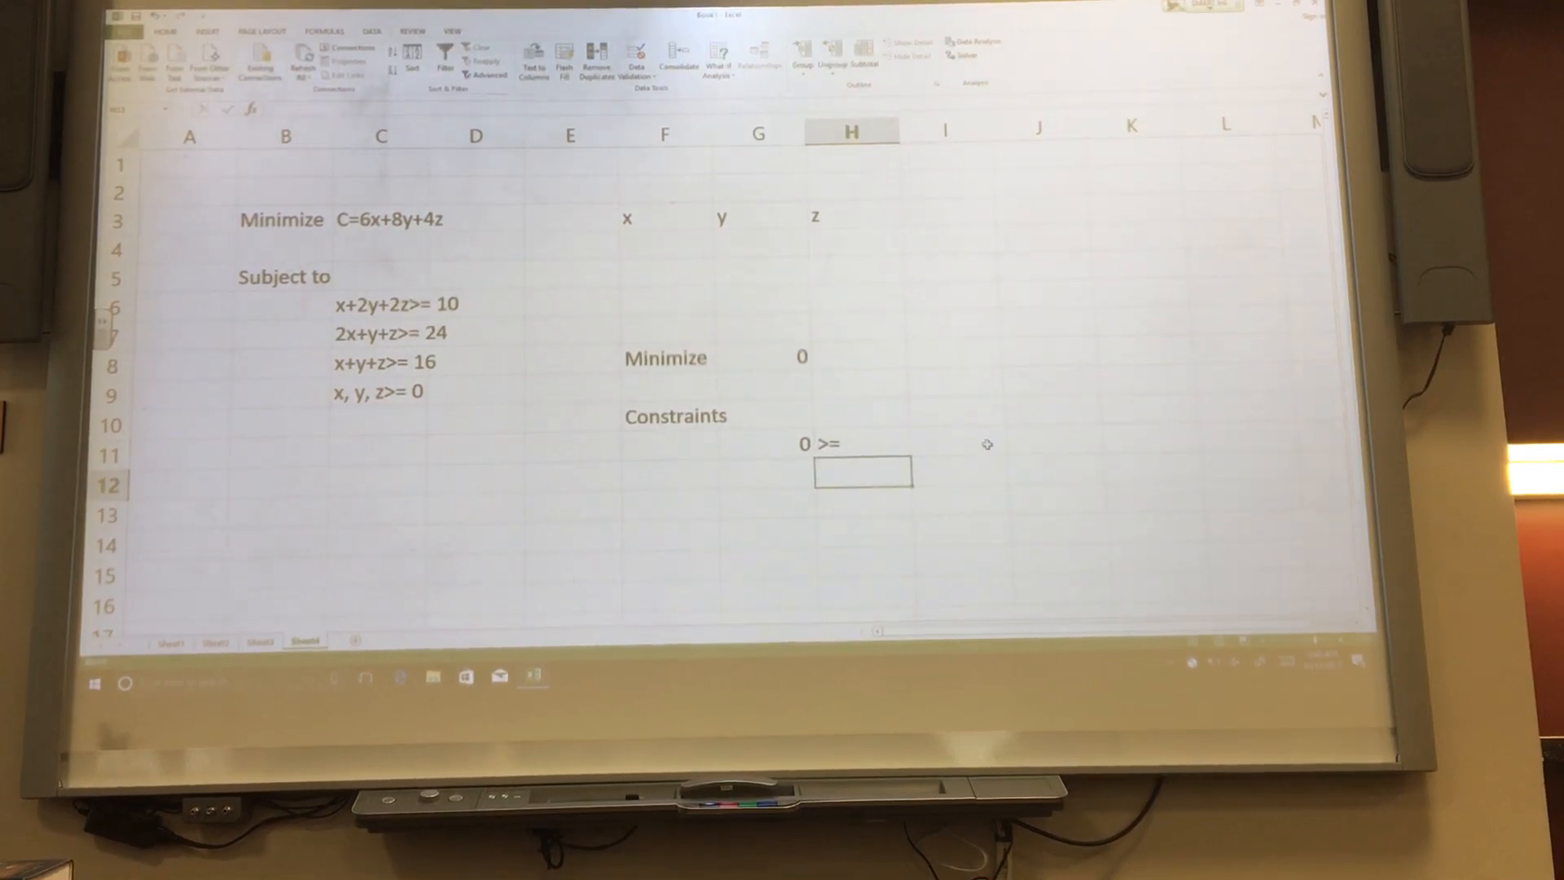
type("10")
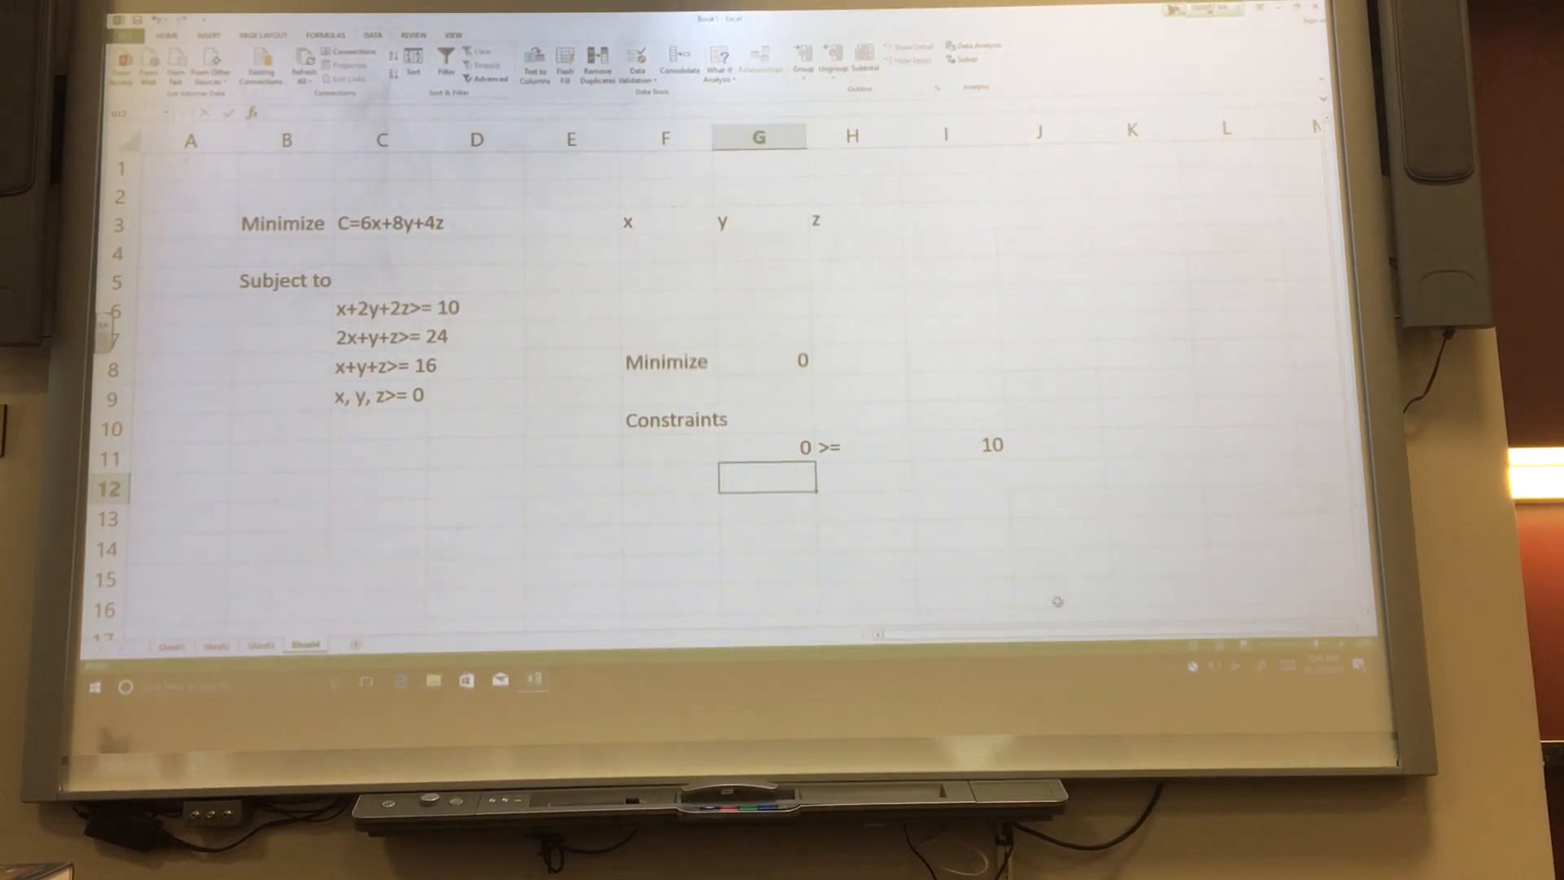
Enter constraint rows =2*F4+G4+H4 >= 24 and =F4+G4+H4 >= 16
type("=")
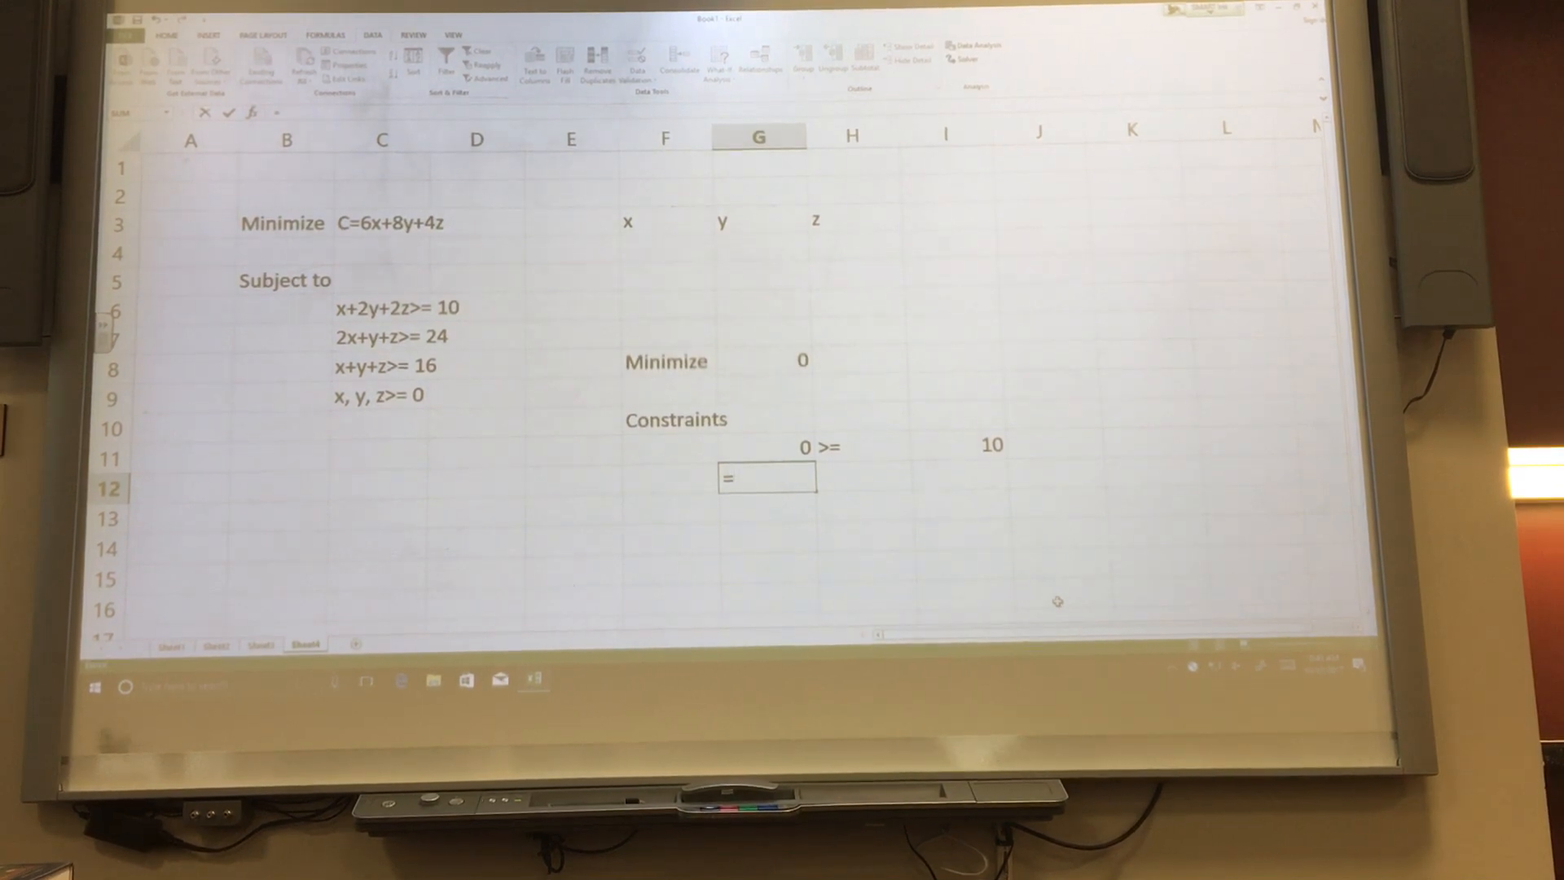
type("2*")
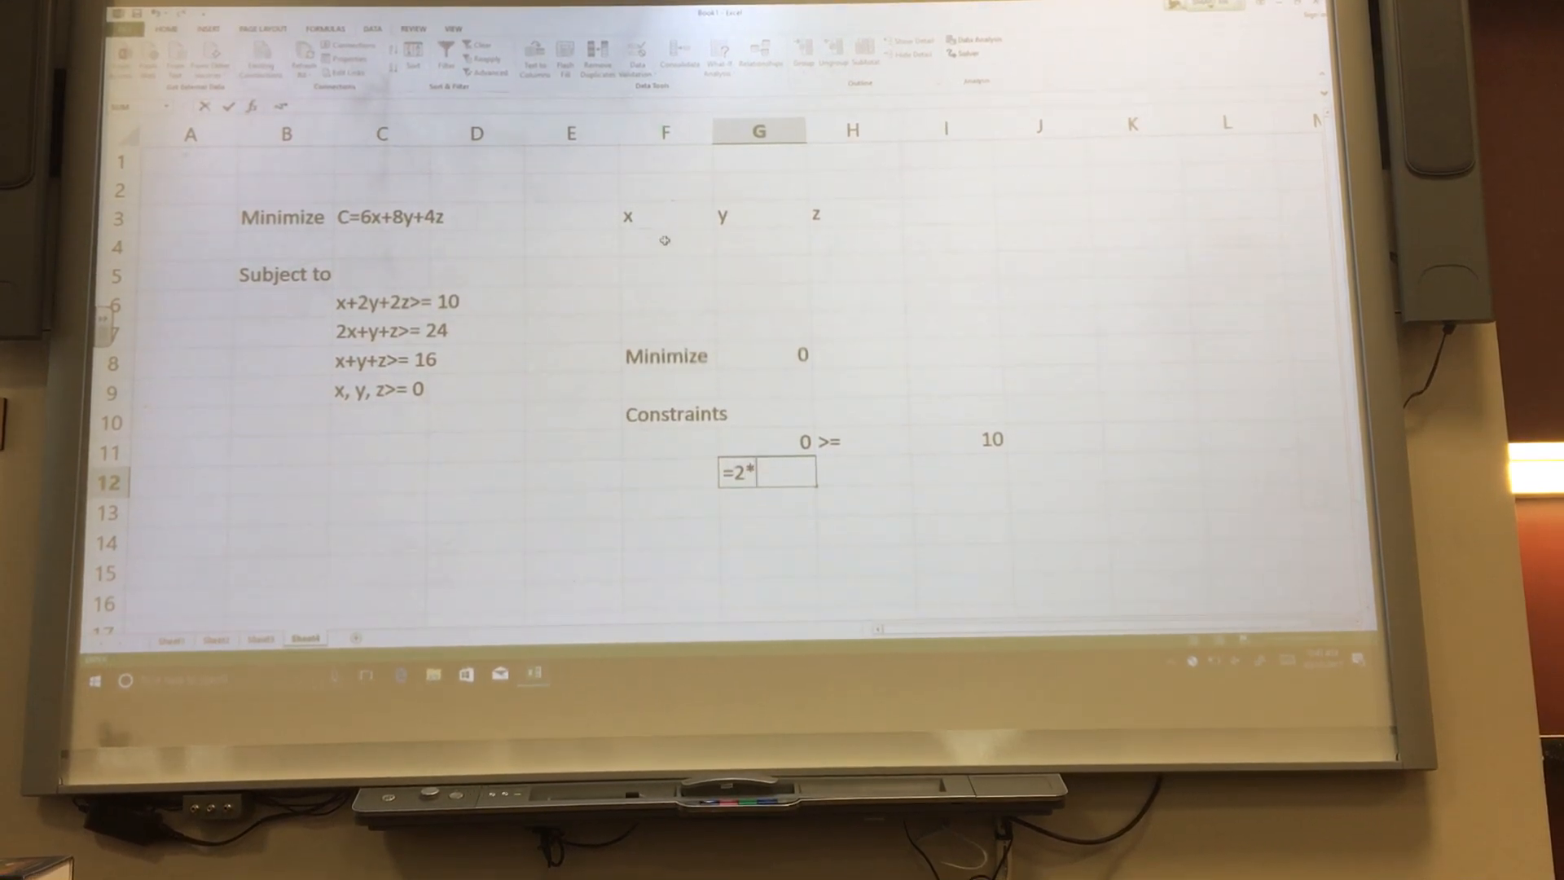
left_click(666, 243)
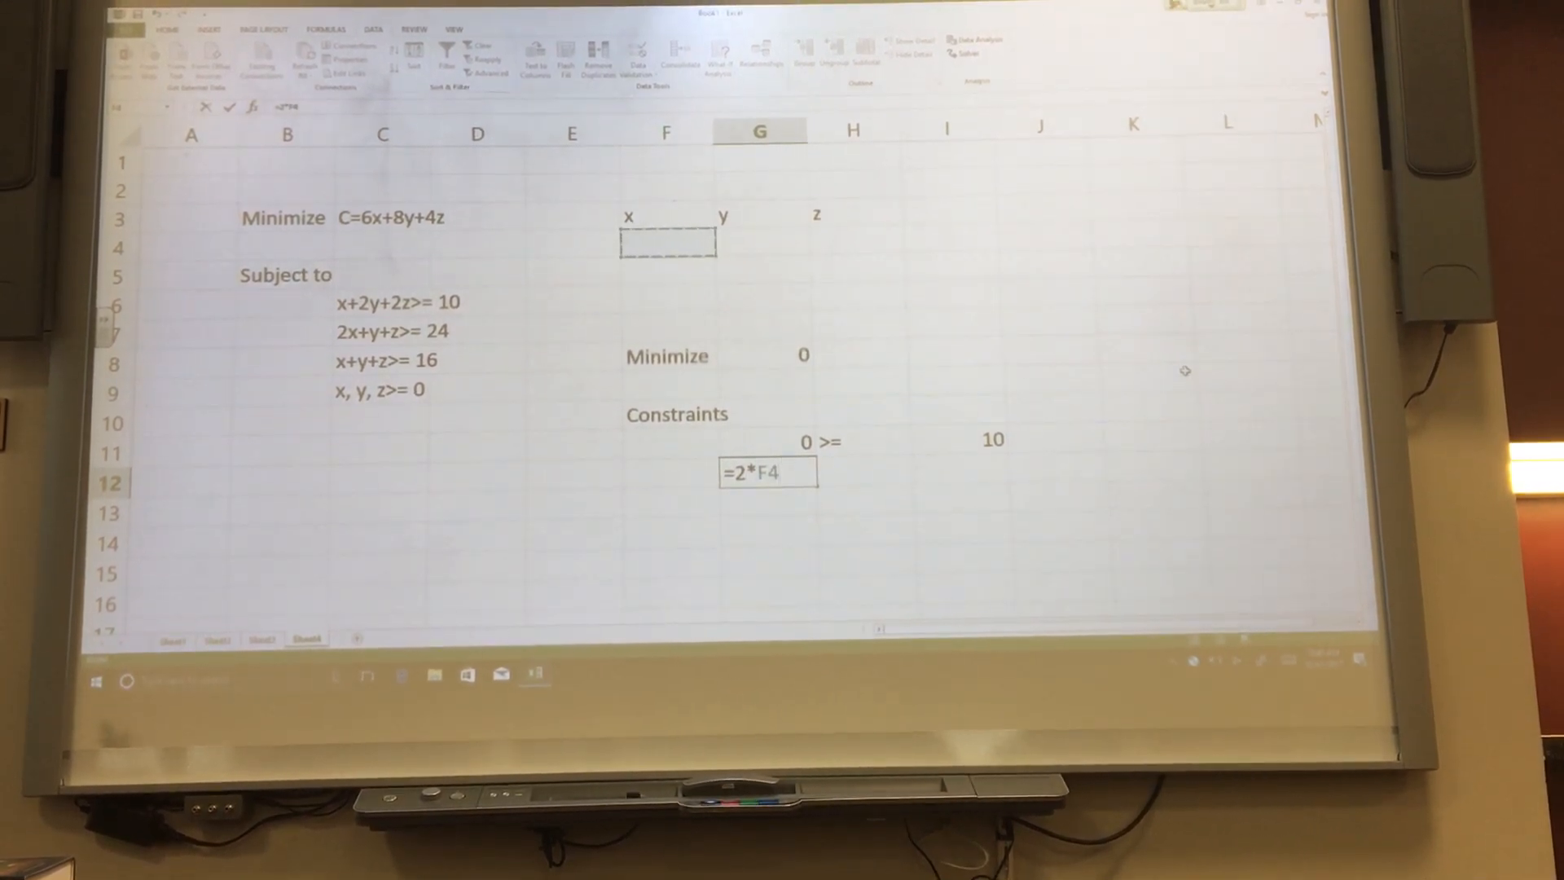
type("+")
left_click(854, 472)
type(">=")
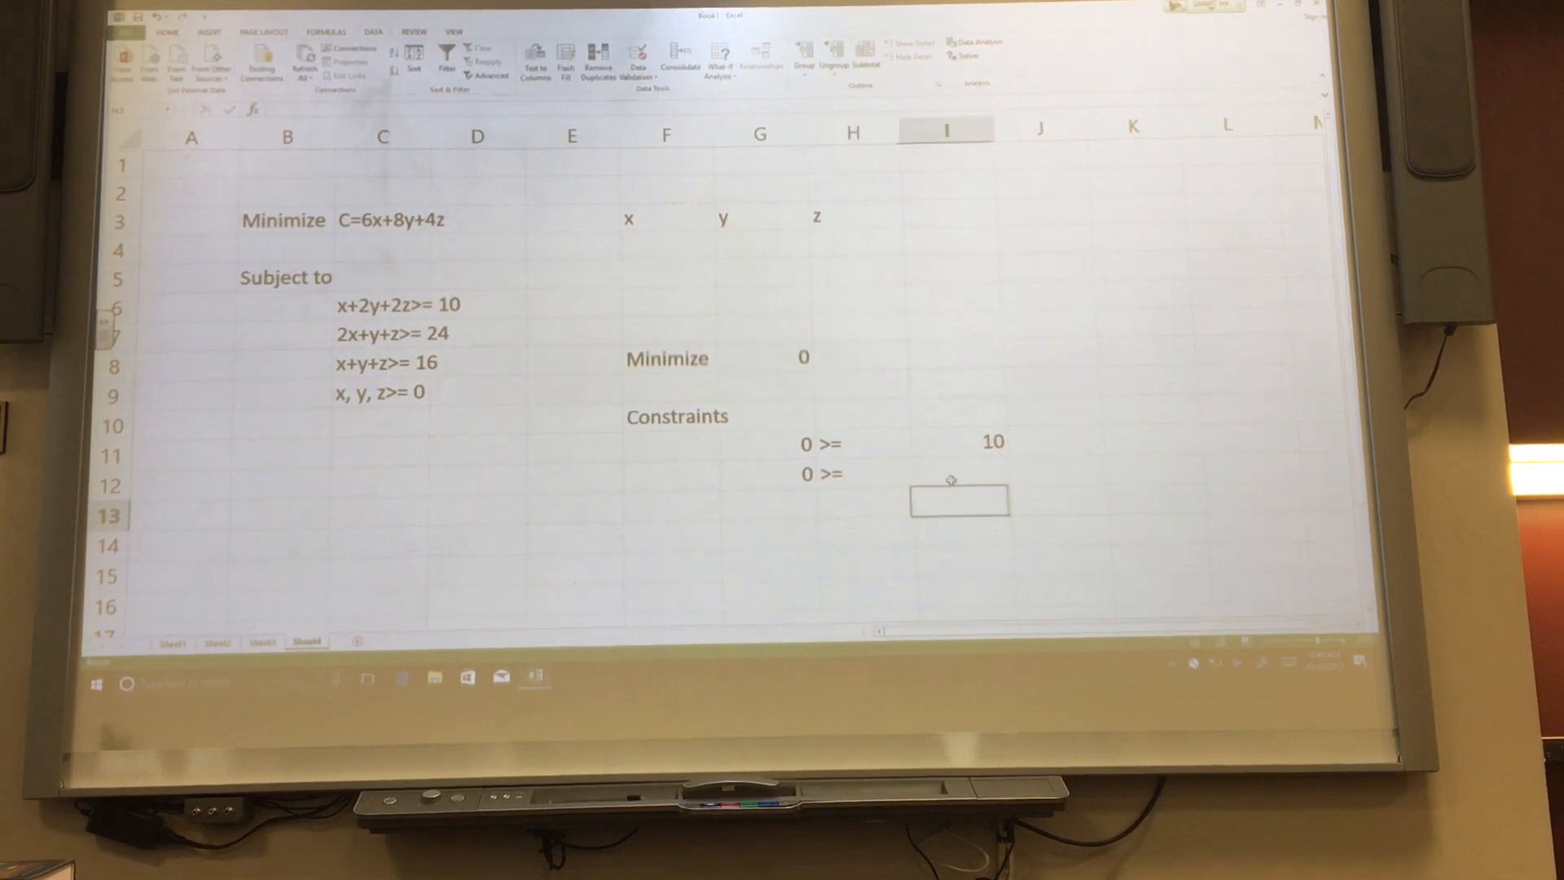
type("24")
type("16")
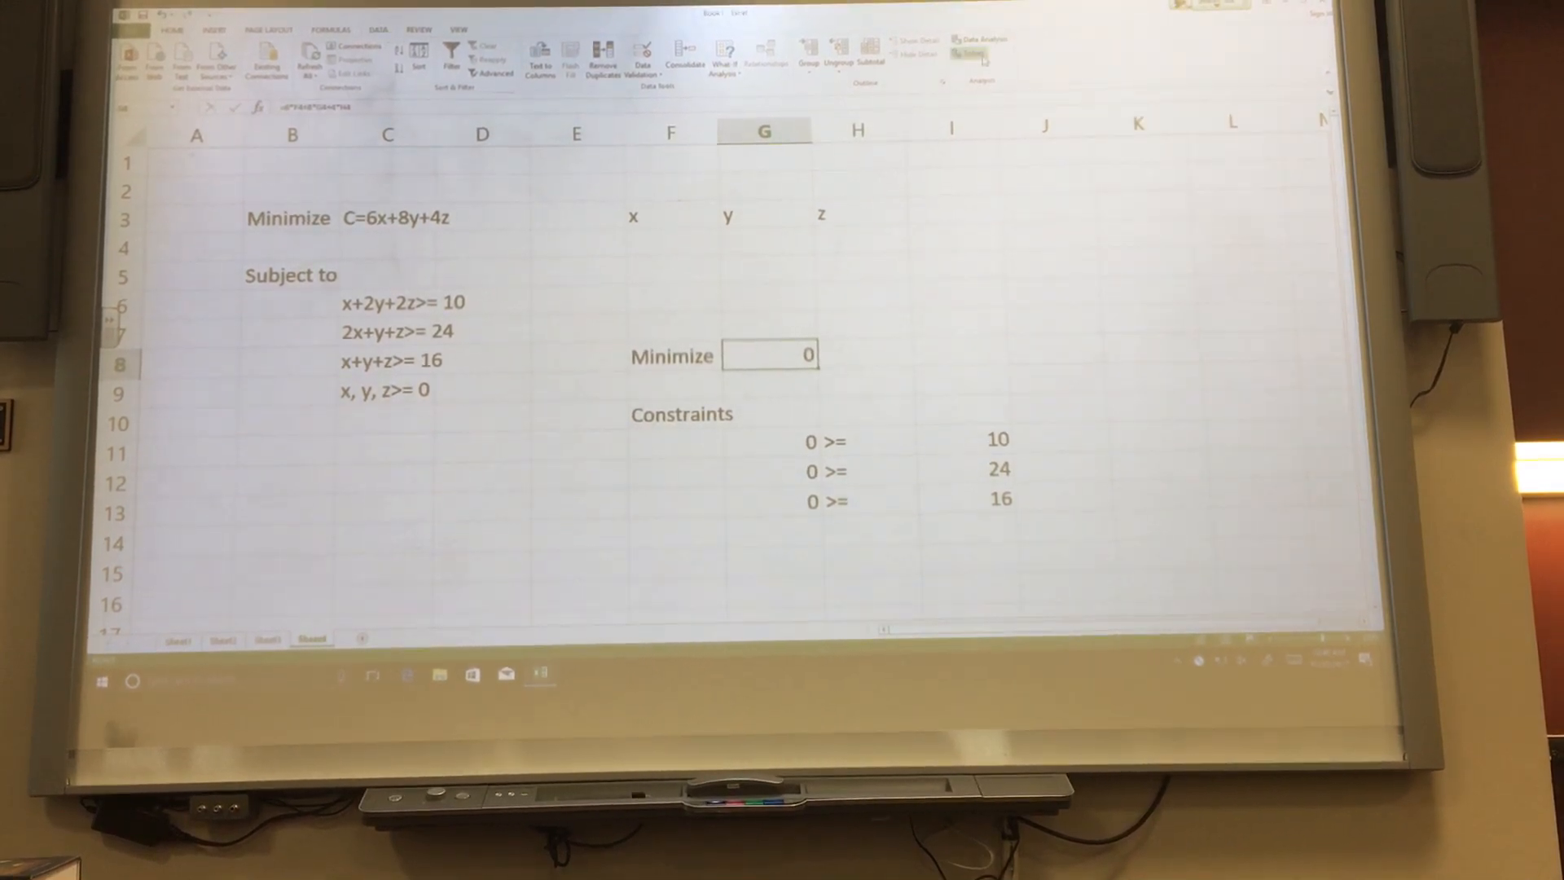
left_click(964, 52)
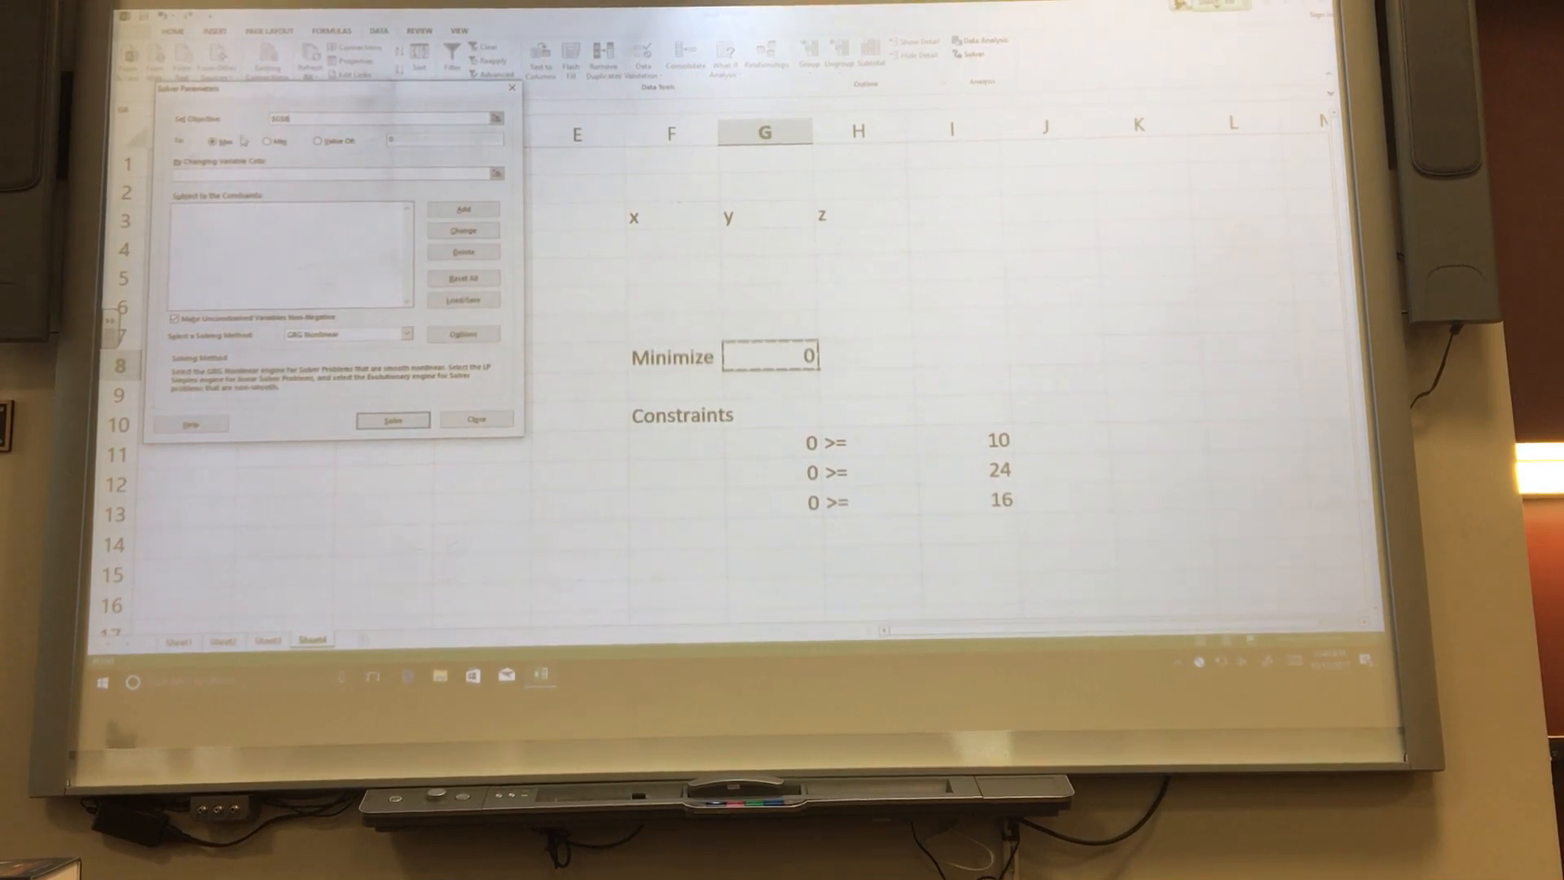
Set the Solver objective to $G$8 with changing variable cells $F$4:$H$4
left_click(268, 140)
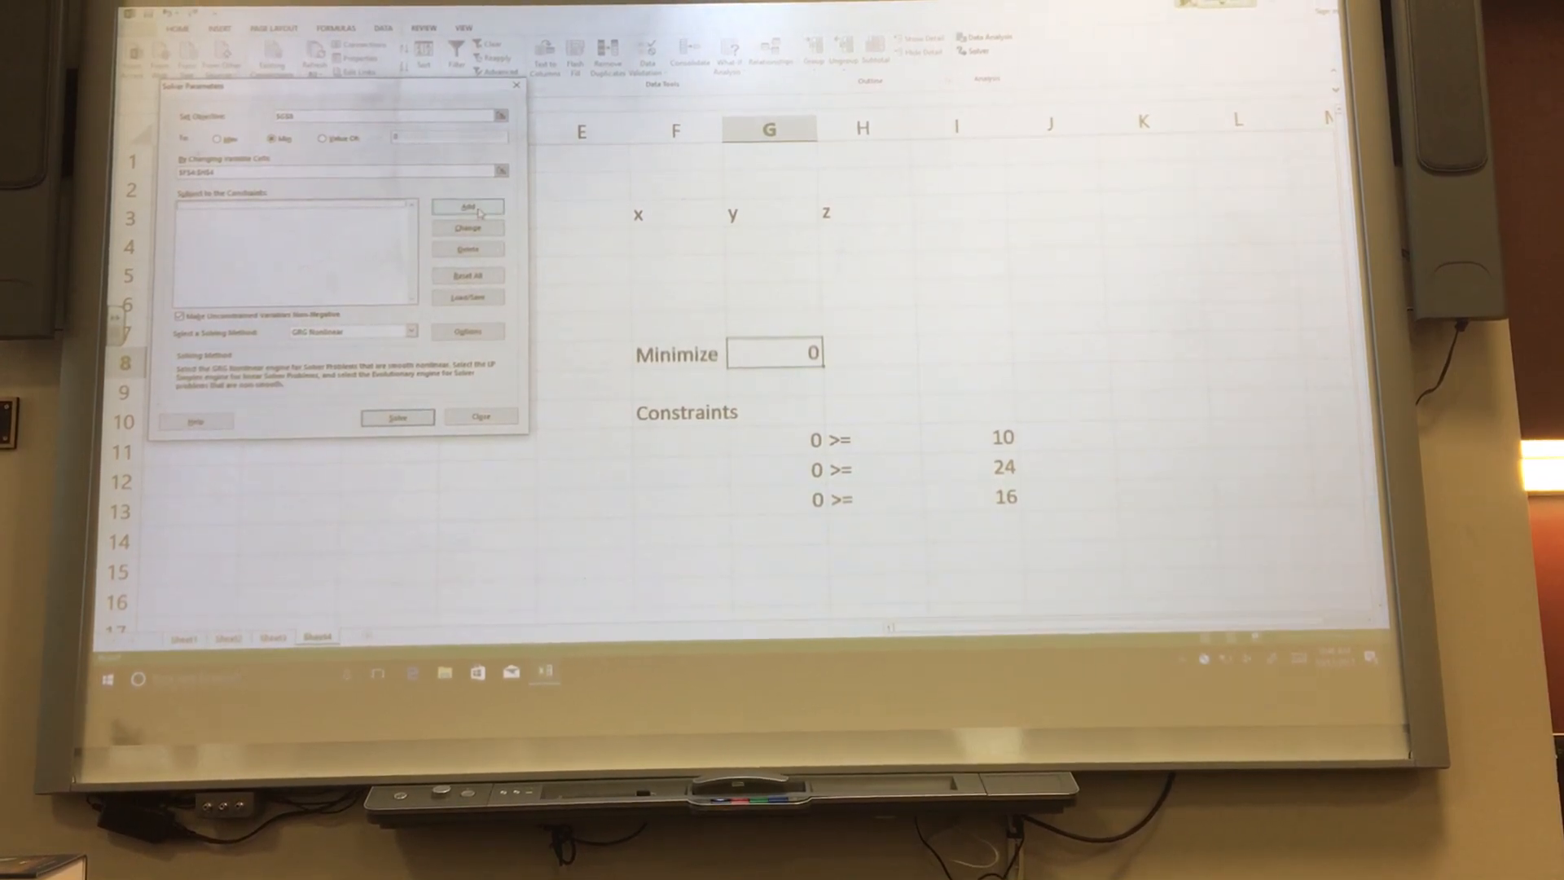
Add the Solver constraint $G$11:$G$13 >= $I$11:$I$13
left_click(468, 206)
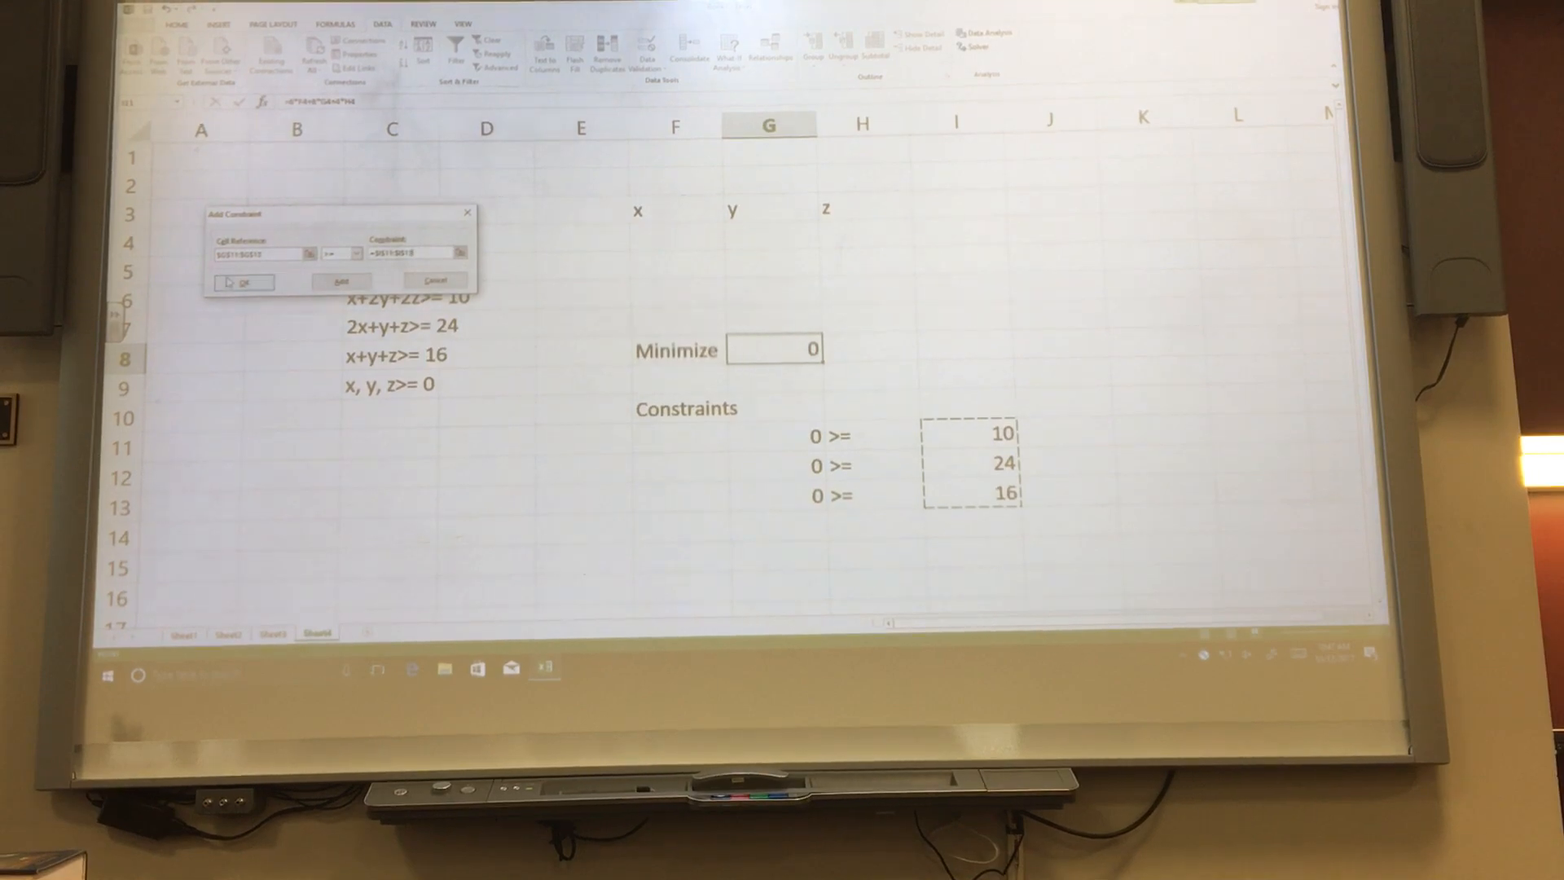
left_click(243, 282)
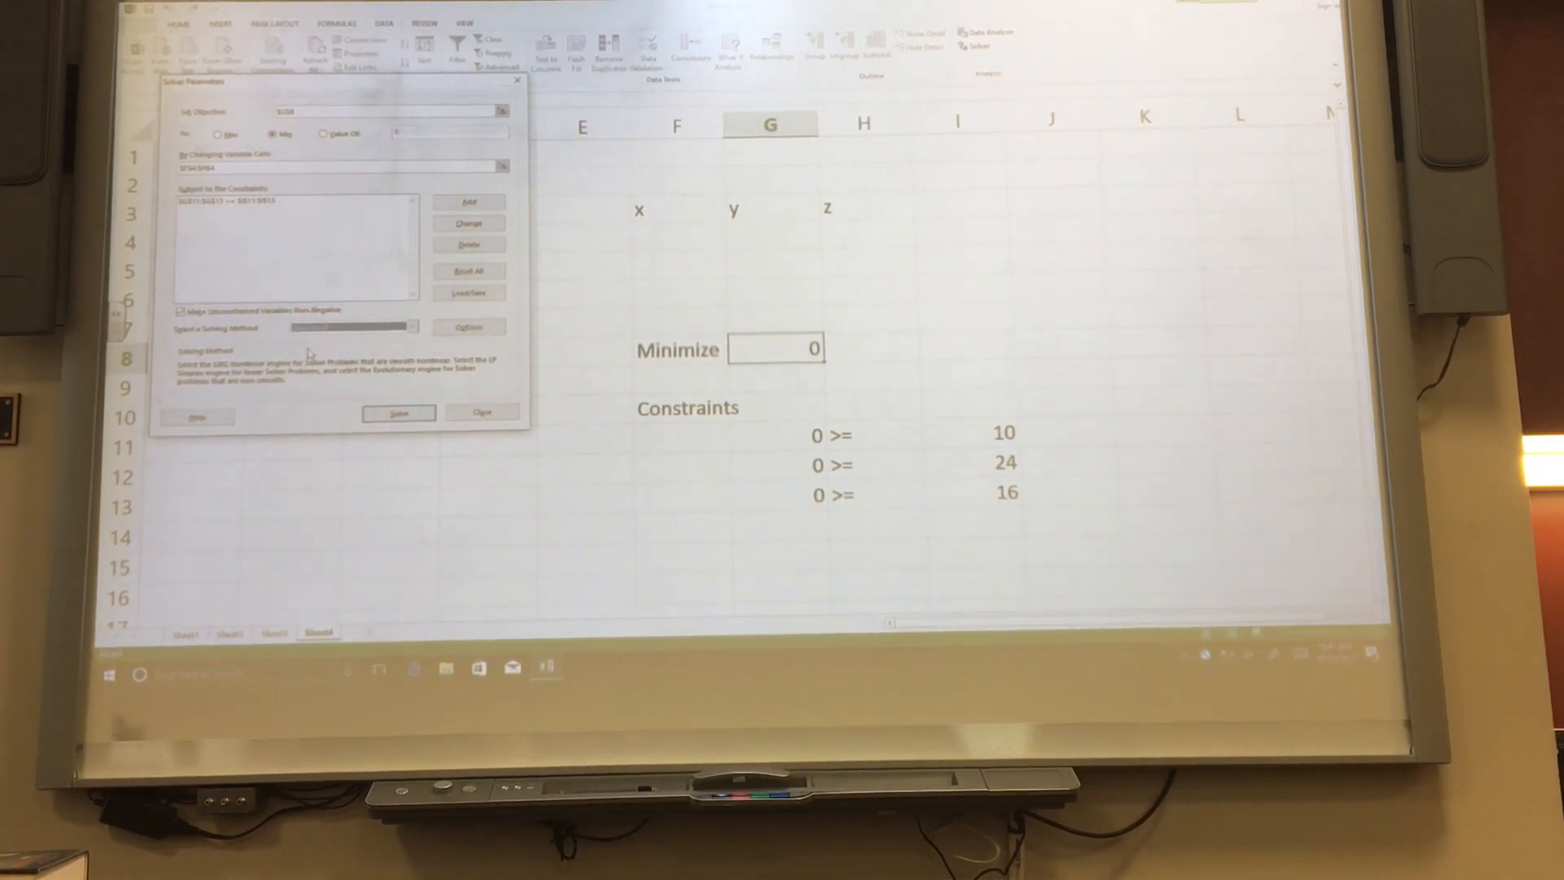
Solve and keep the solution x=8, y=0, z=8 with cost 80
left_click(396, 412)
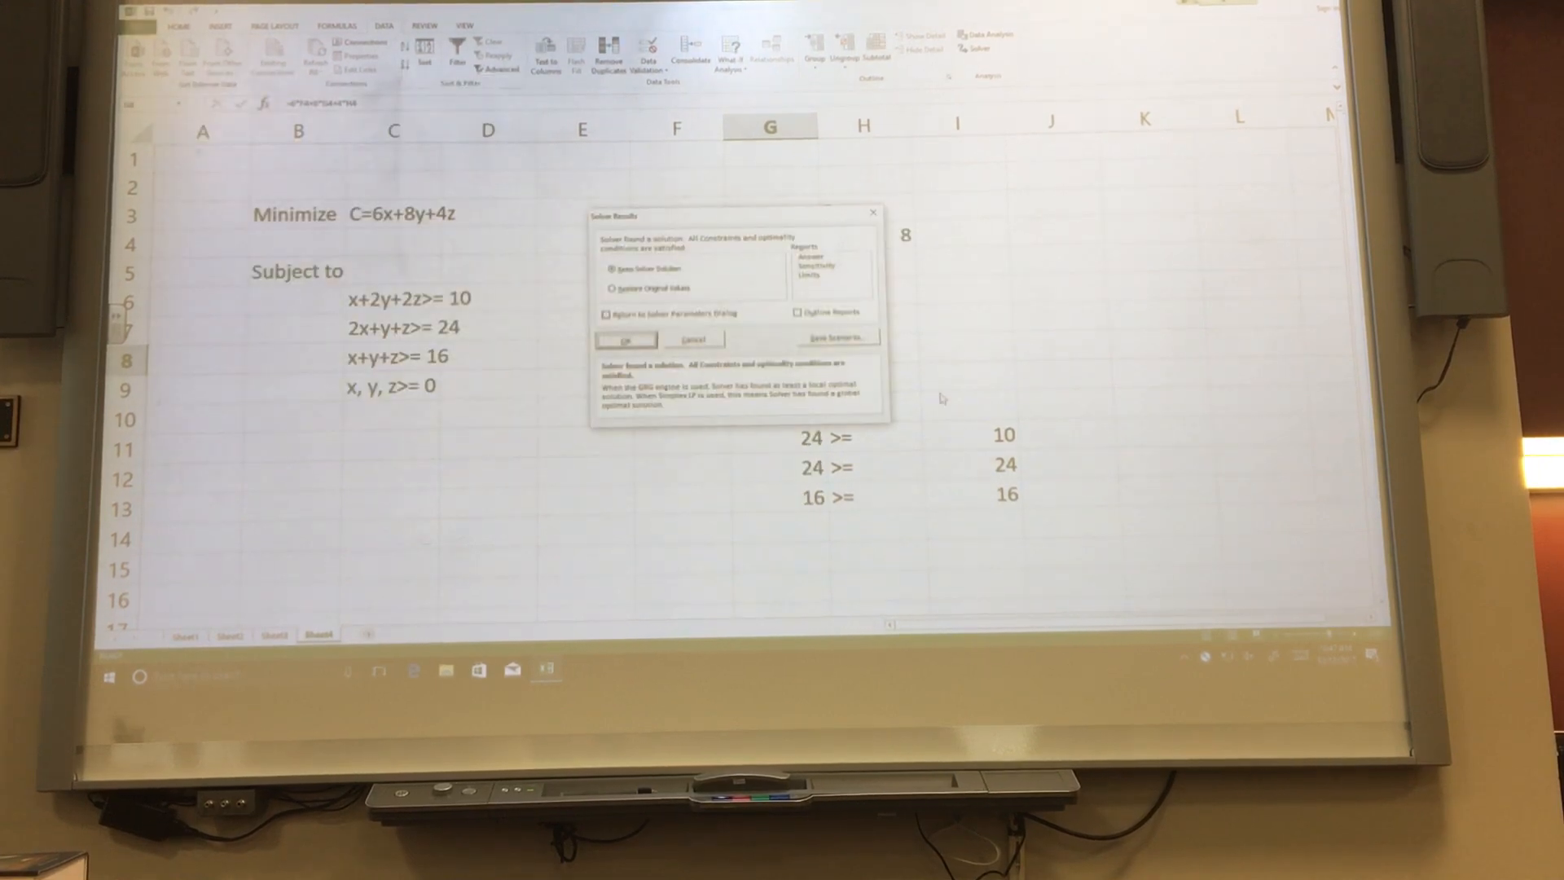
left_click(626, 339)
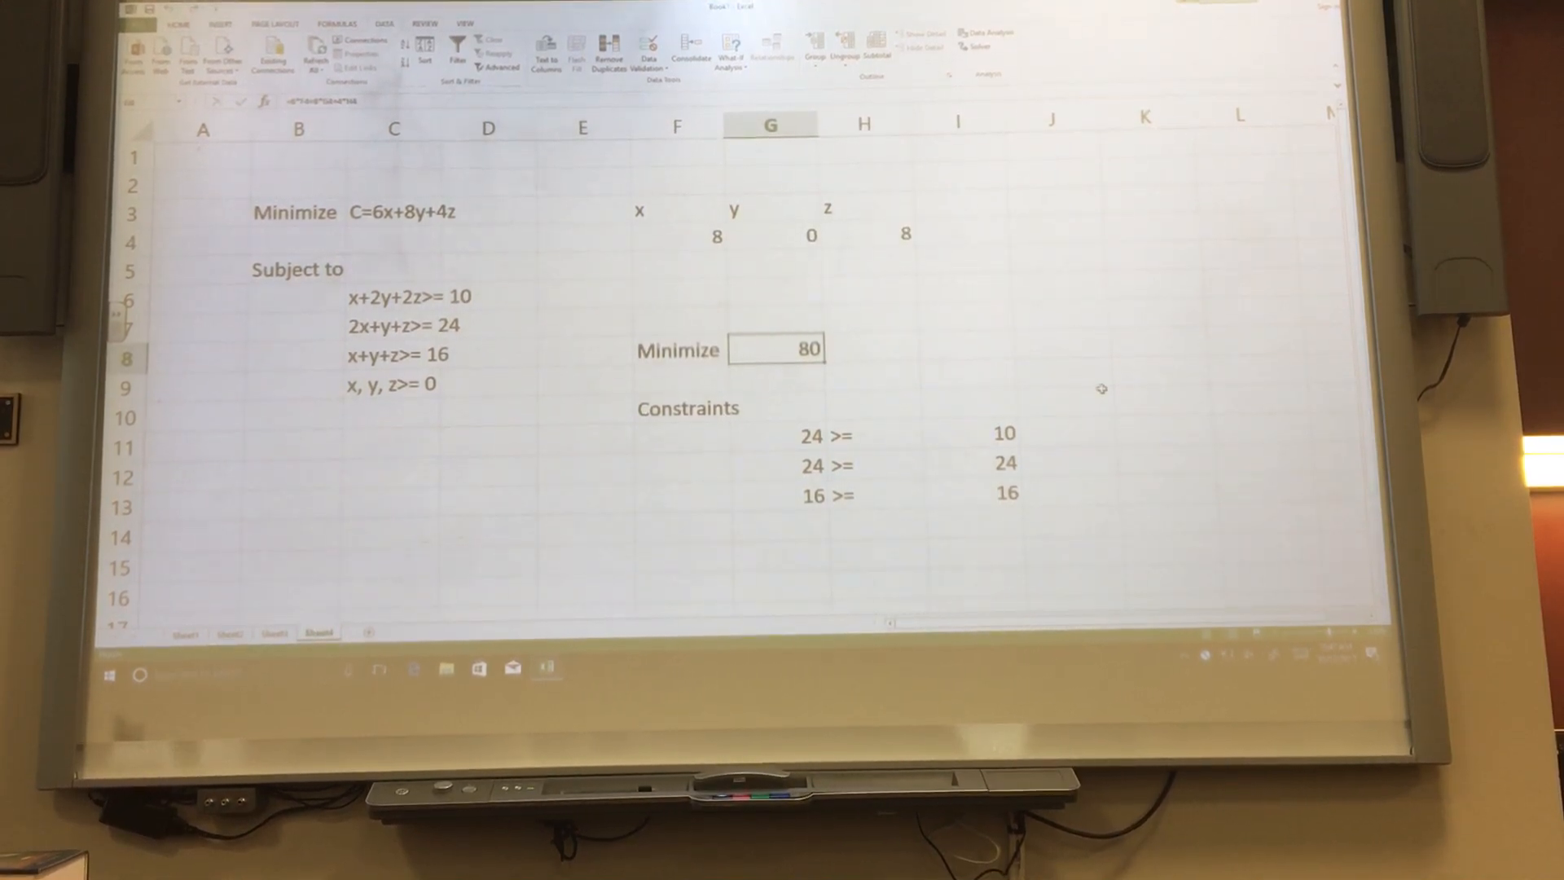
mouse_move(856, 464)
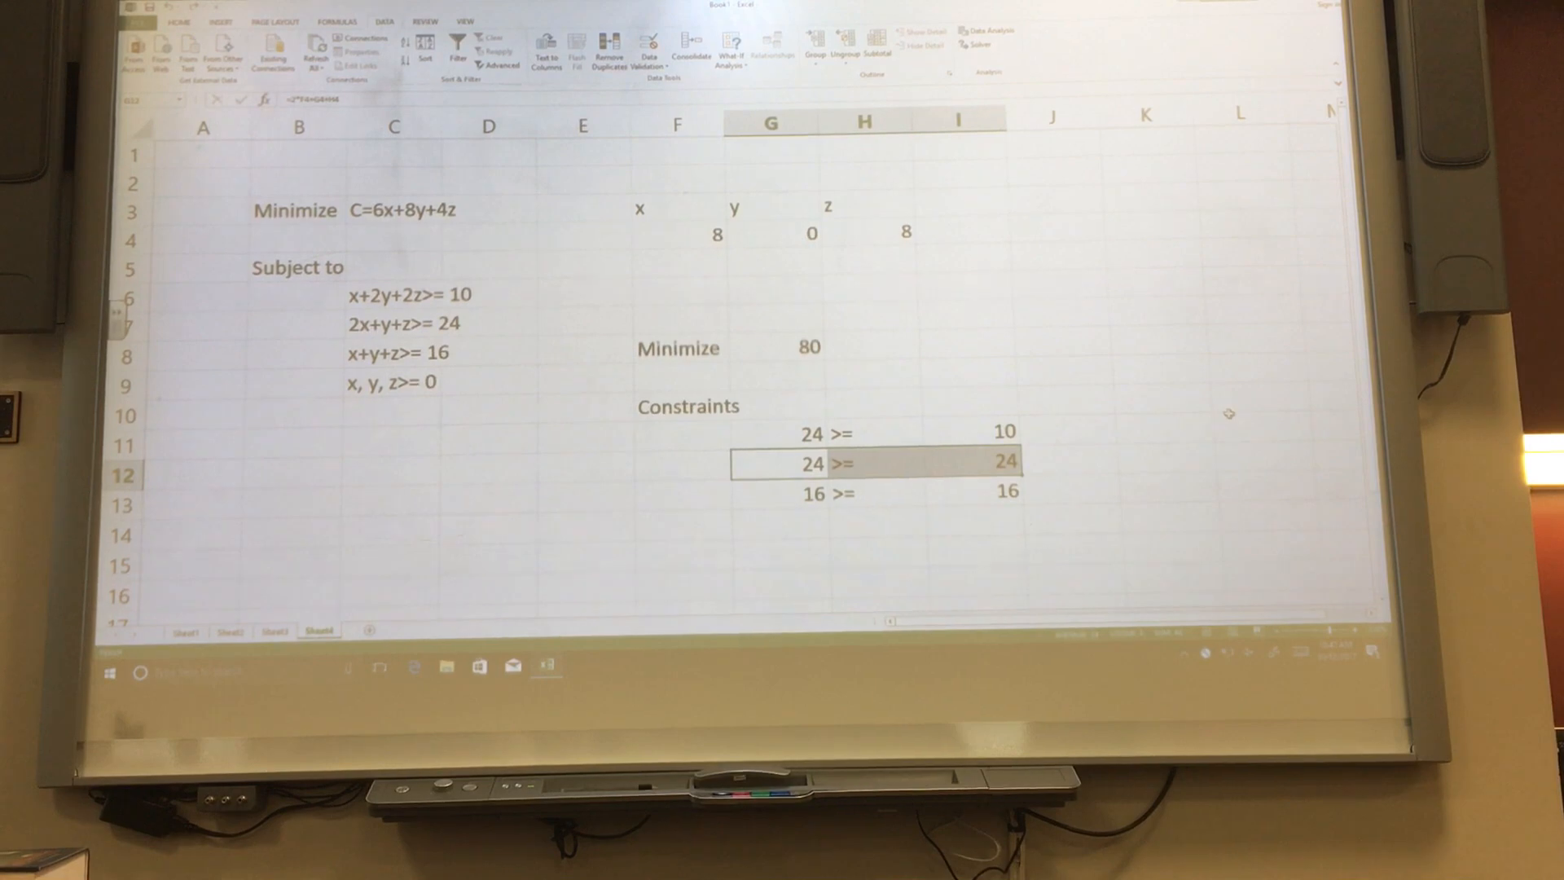
left_click(768, 494)
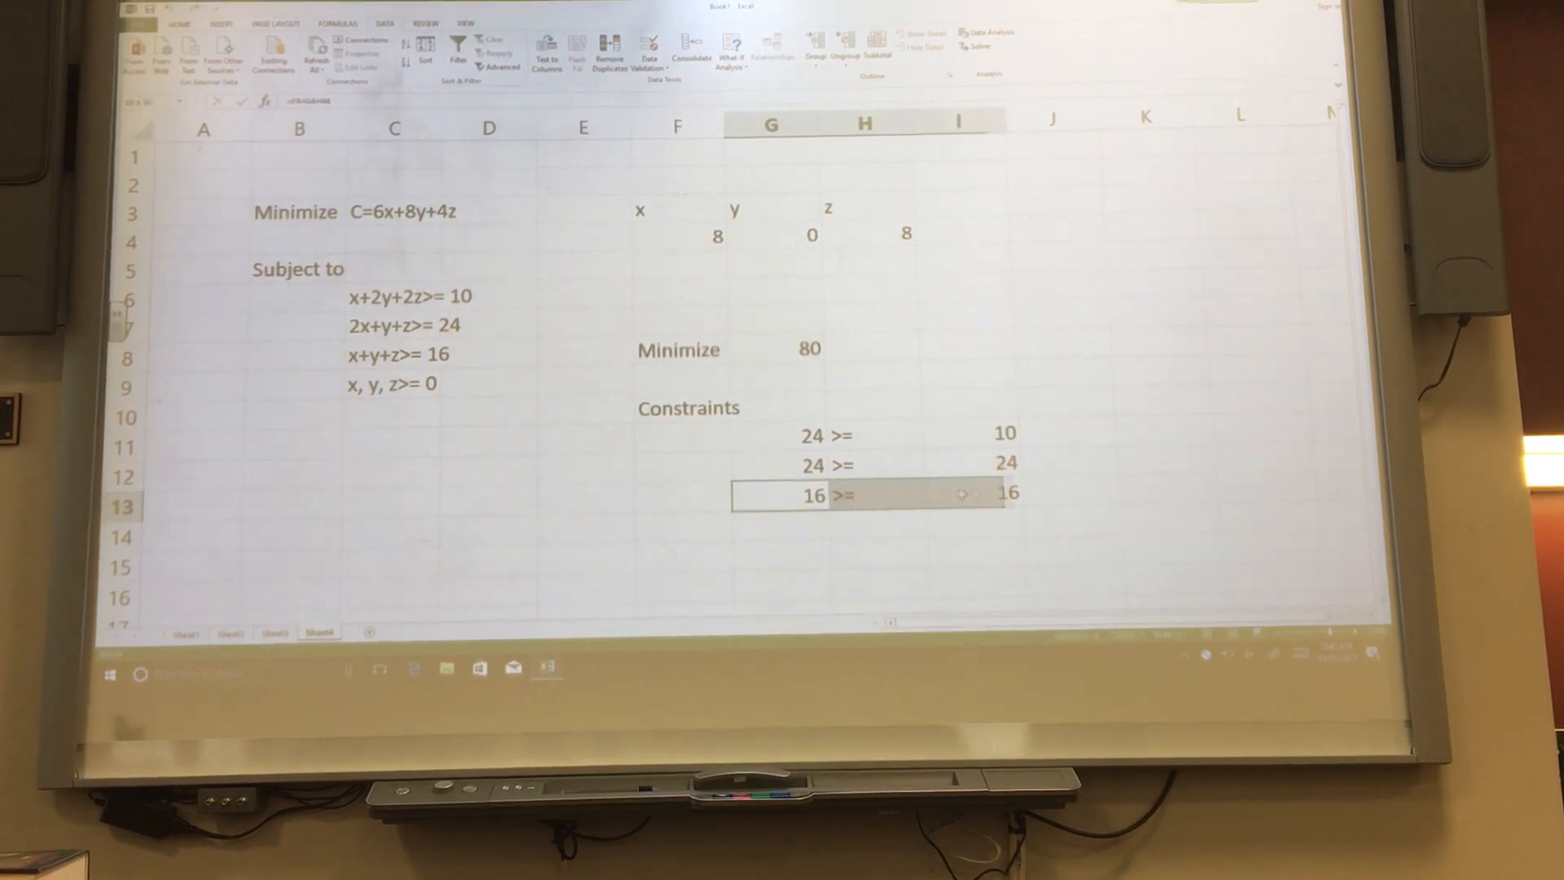